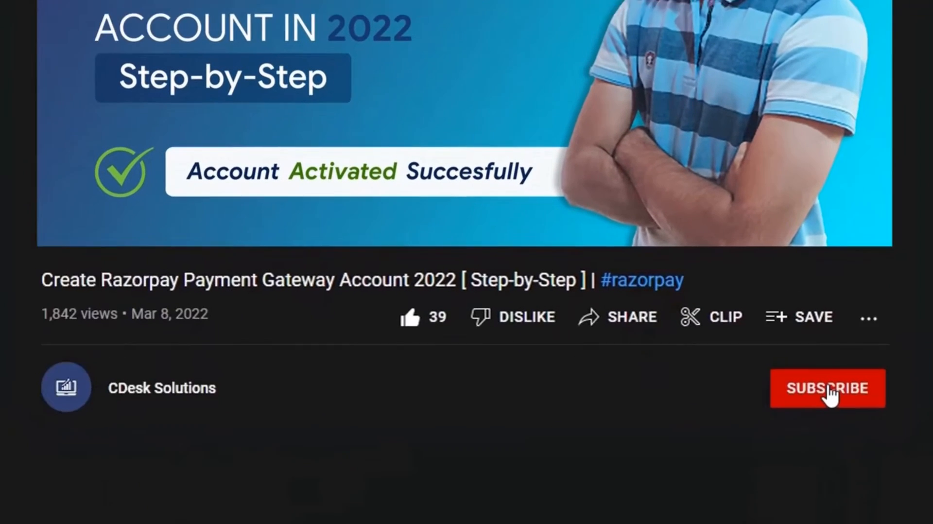
Search the plugin directory for 'OneClick Chat to Order' from Plugins > Add New
click(826, 388)
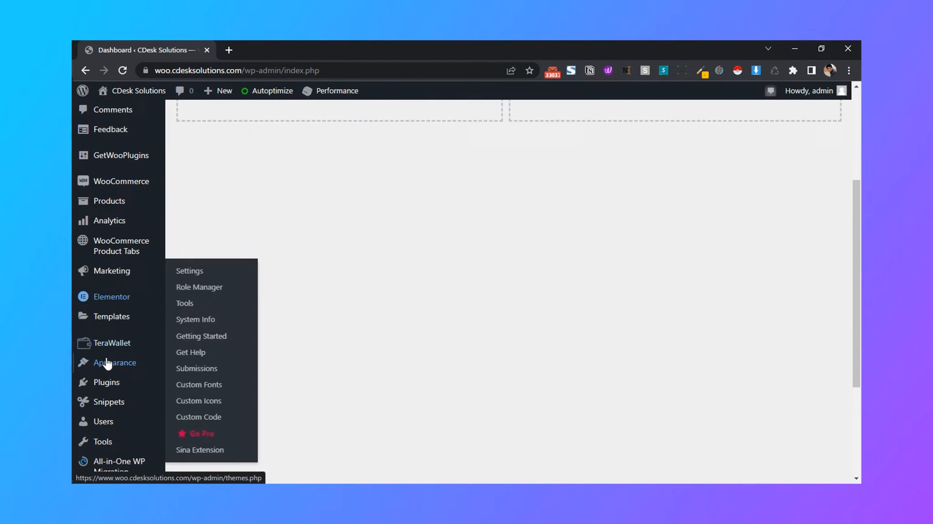
click(192, 400)
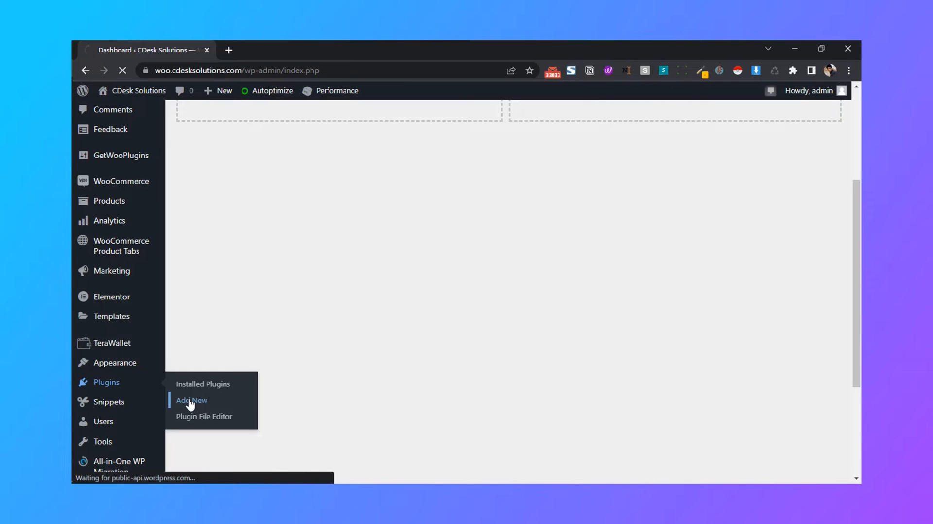
click(191, 401)
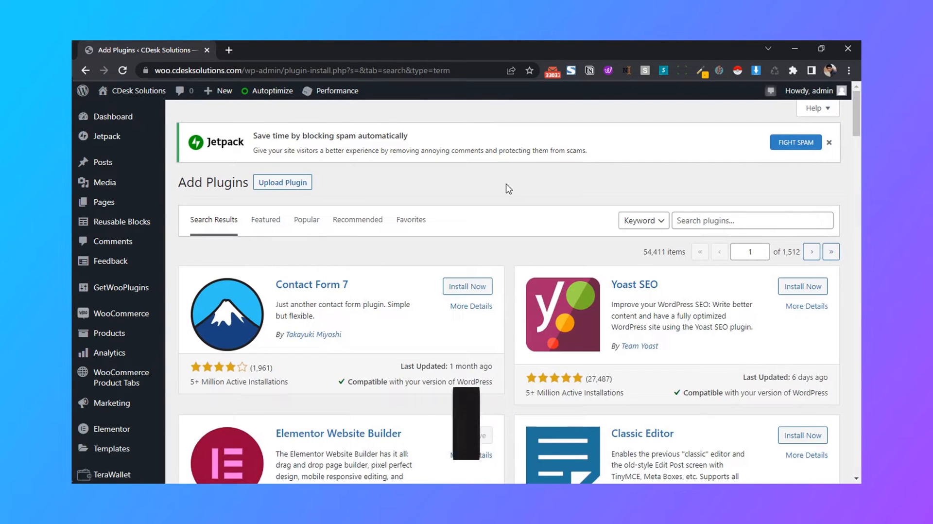
click(751, 221)
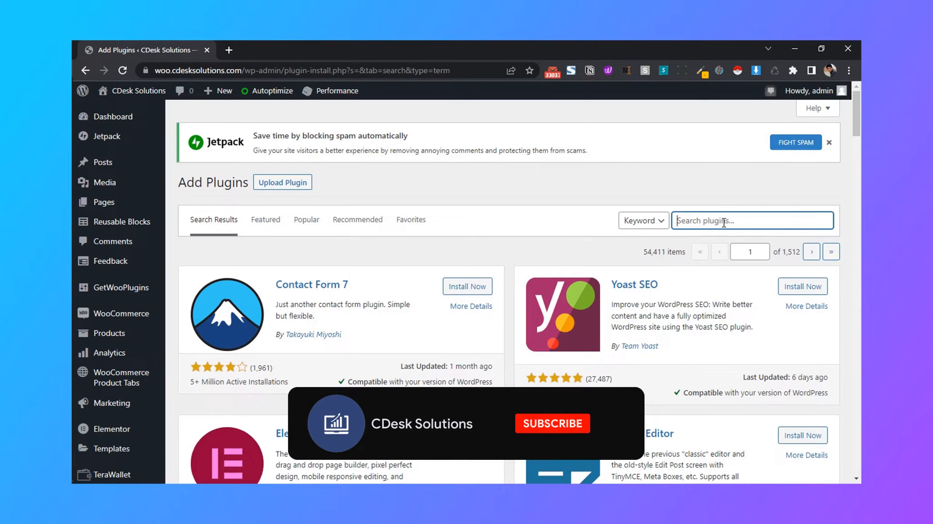
text(OneClick Chat to Order)
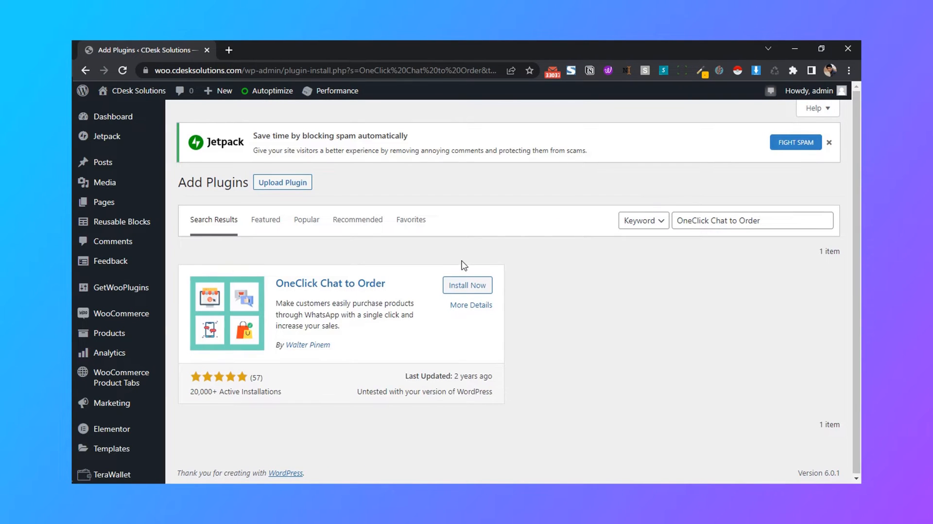
mouse_move(467, 285)
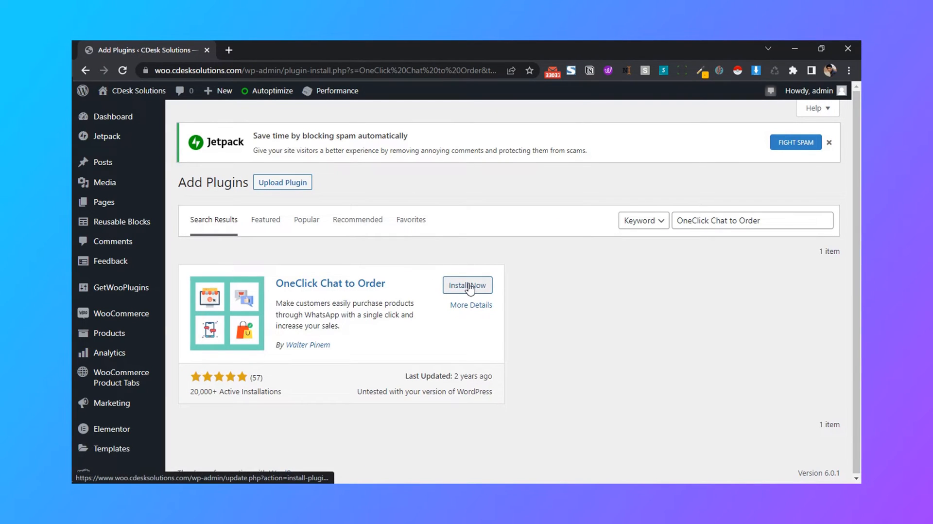
Install and activate the OneClick Chat to Order plugin
click(467, 284)
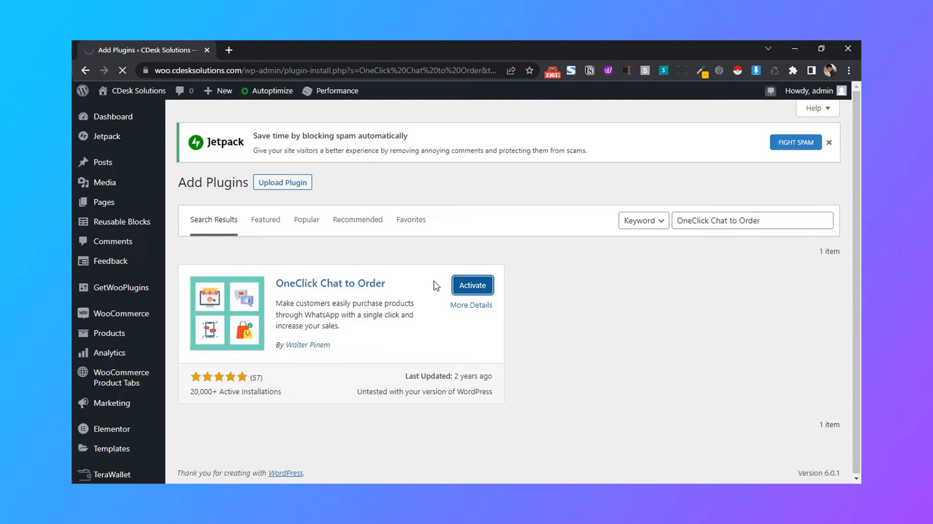
click(472, 284)
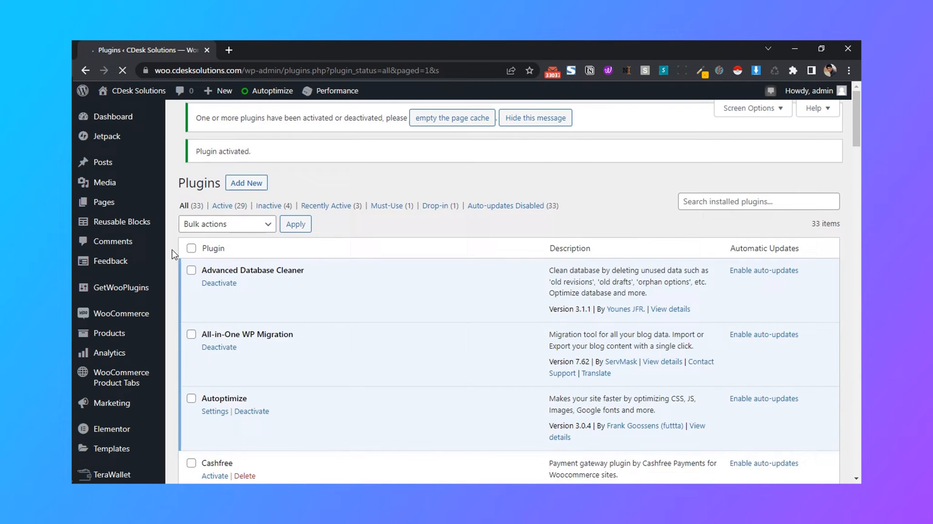
Show the plugin's WhatsApp Numbers list, currently empty
scroll(down, 3)
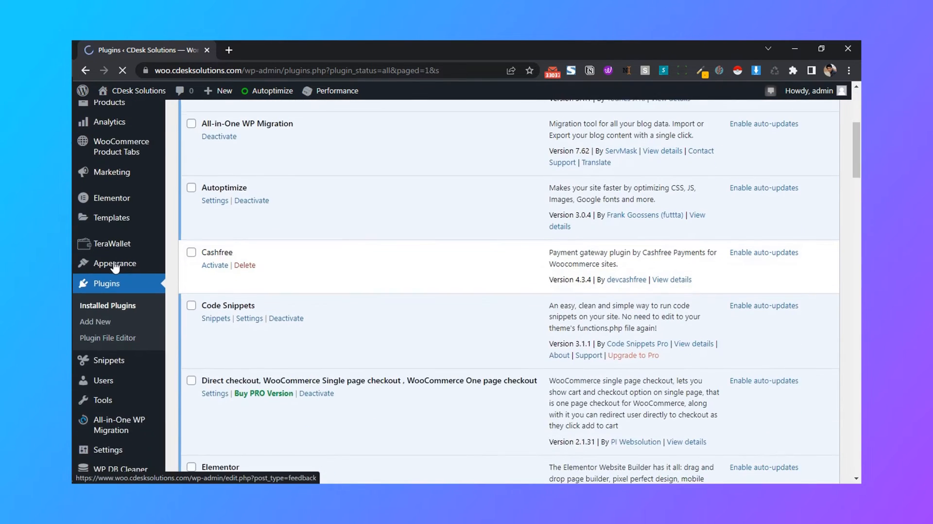
scroll(down, 3)
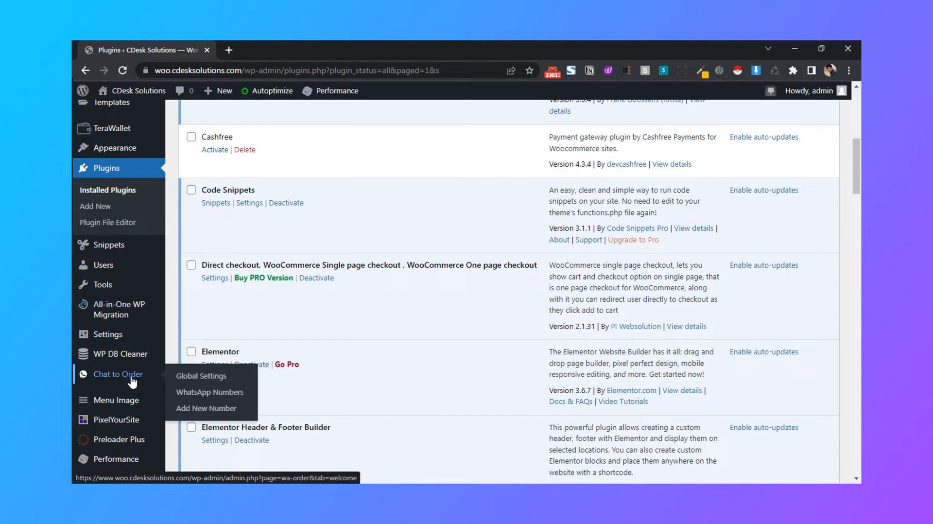
mouse_move(201, 375)
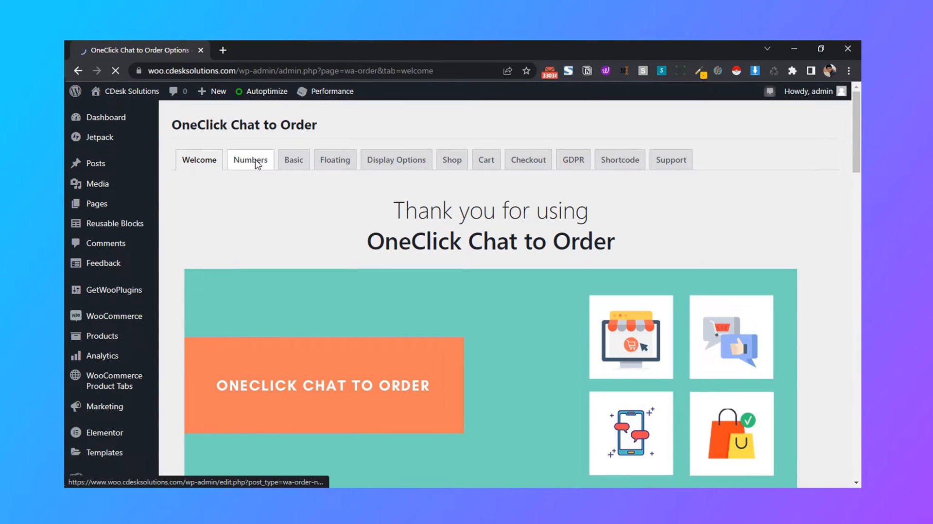
click(250, 163)
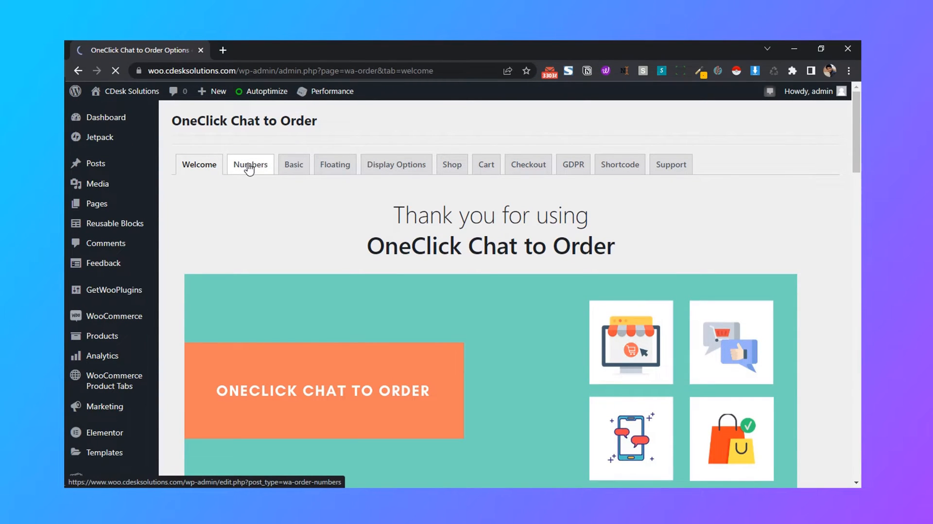
click(250, 164)
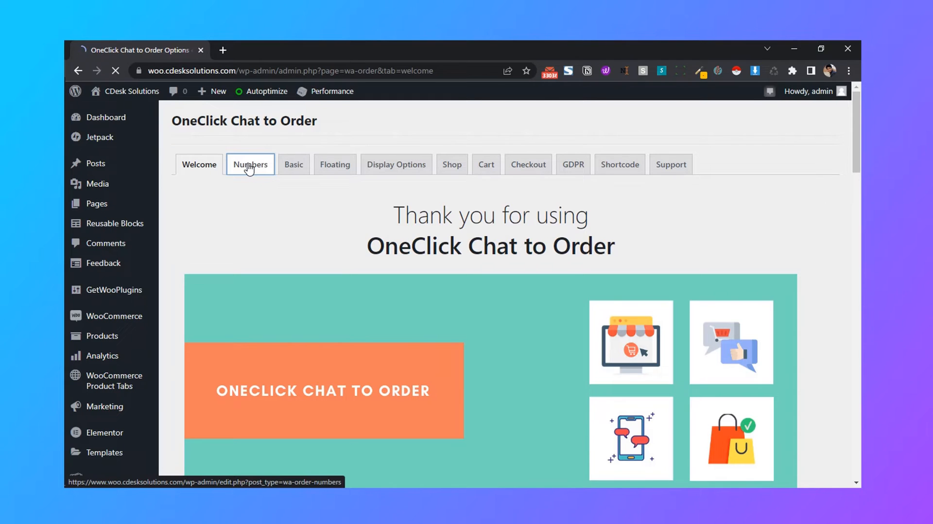
click(249, 164)
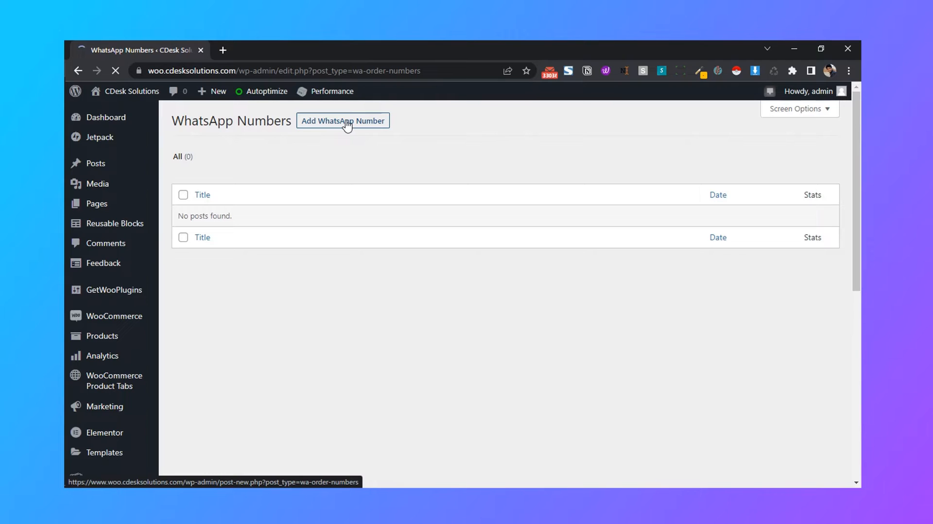
Add a new WhatsApp number entry titled 'Chirag'
click(343, 121)
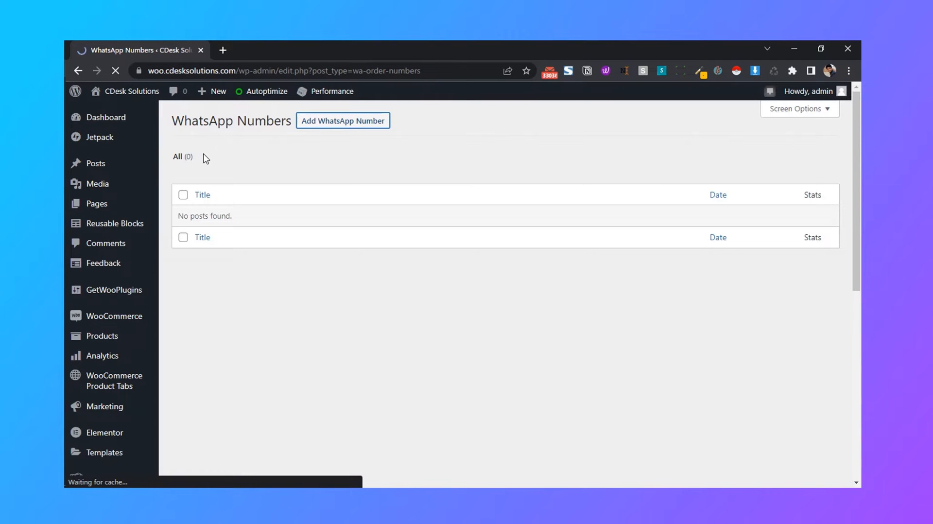
click(343, 121)
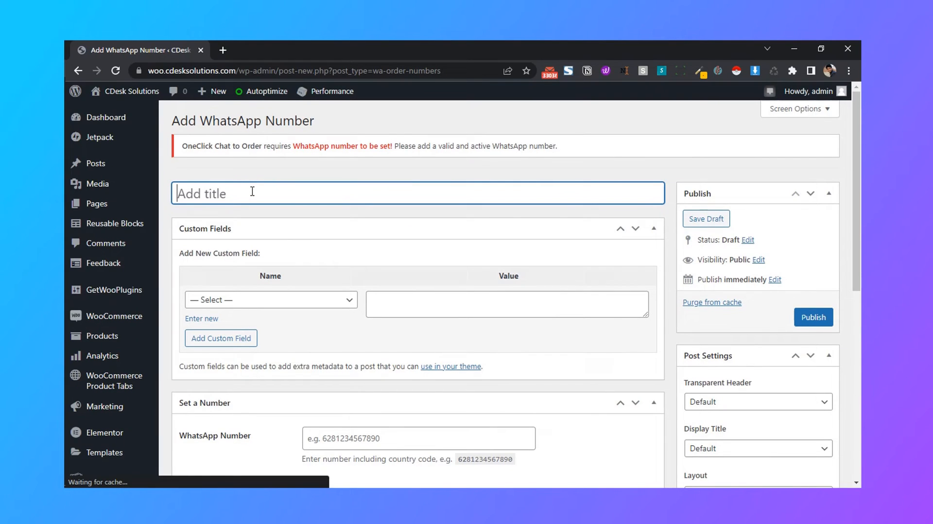
text(C)
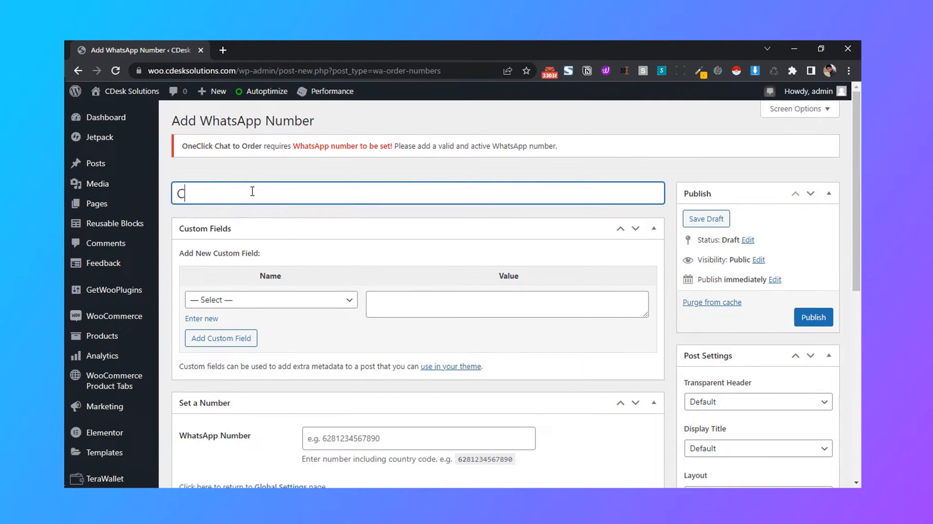
text(hirag)
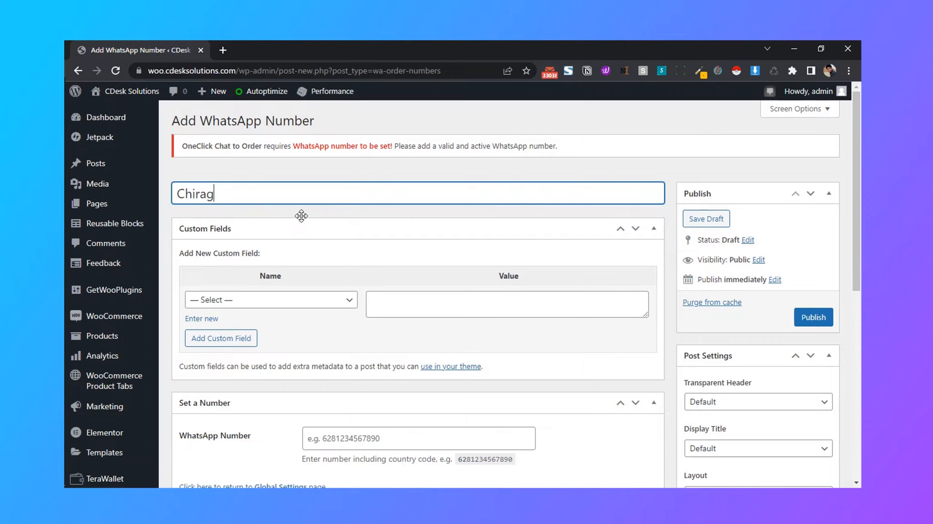
scroll(down, 3)
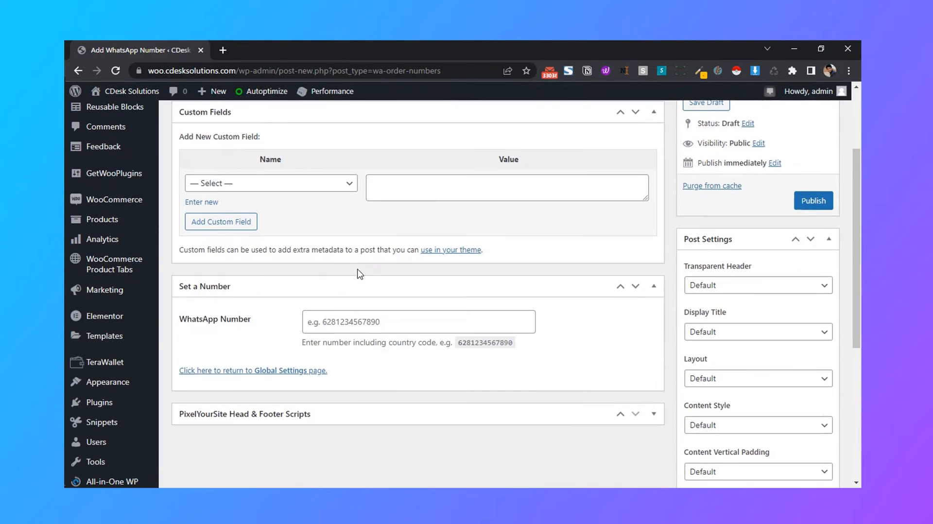
mouse_move(257, 283)
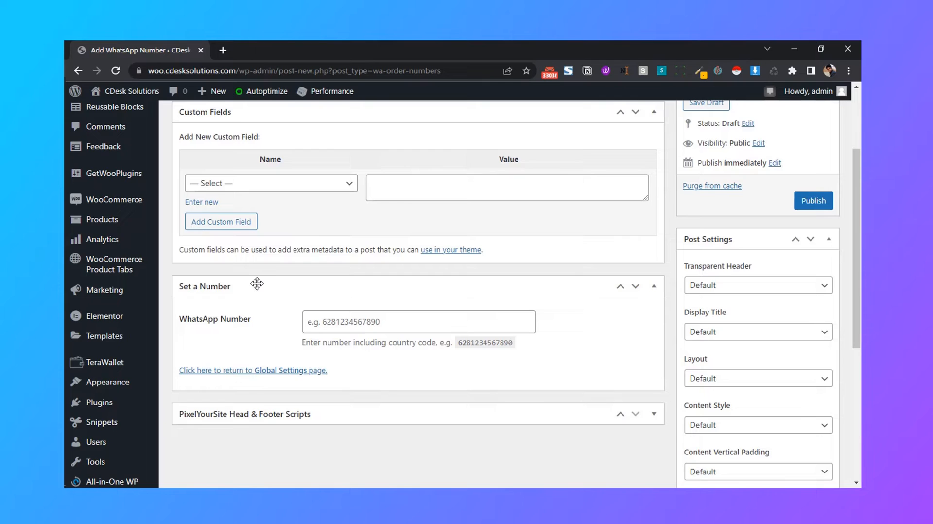
scroll(down, 3)
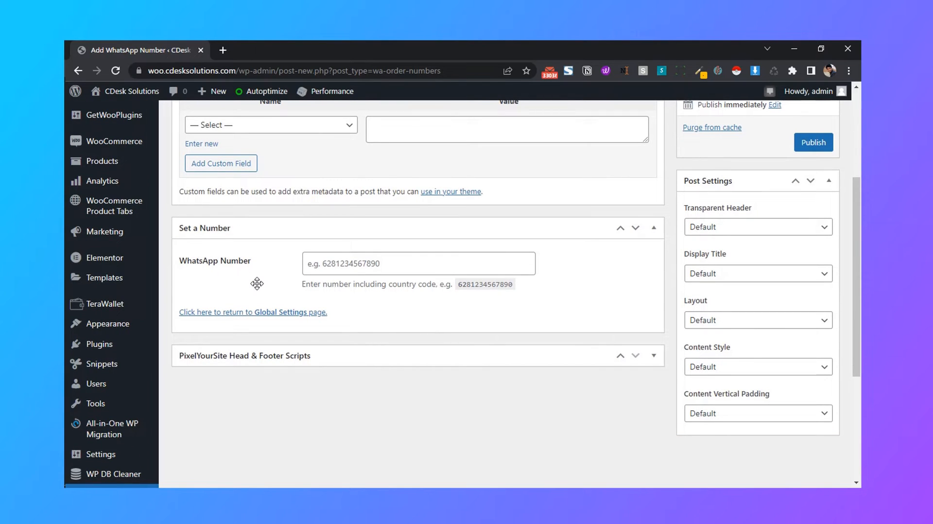
Enter the phone number 919726 with country code and publish the entry
click(417, 264)
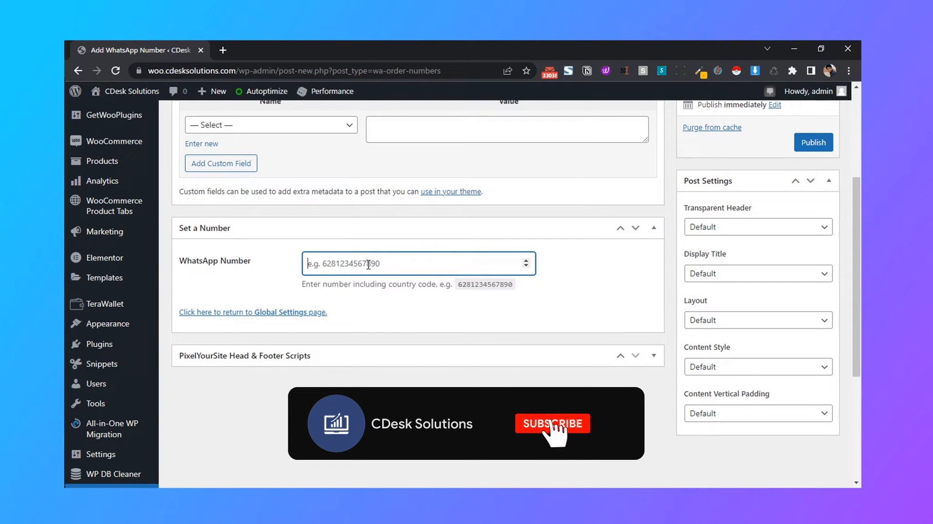
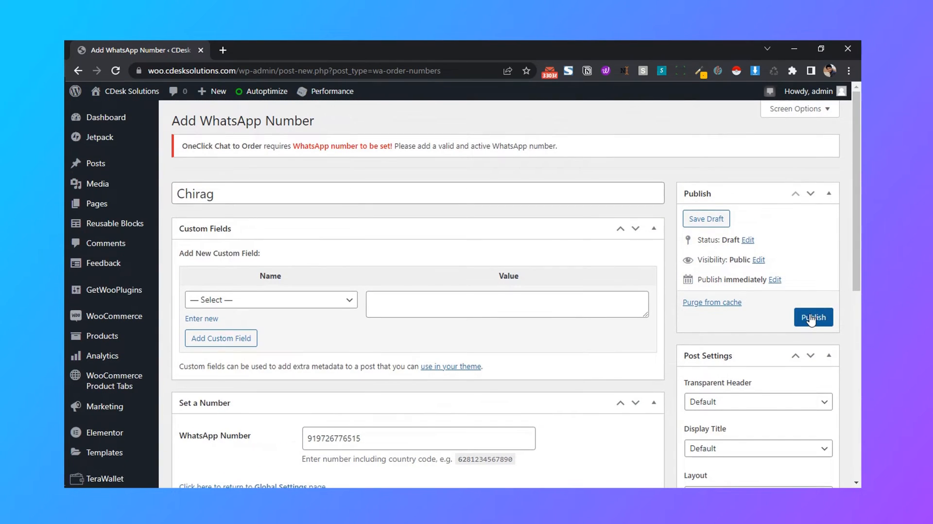
click(812, 317)
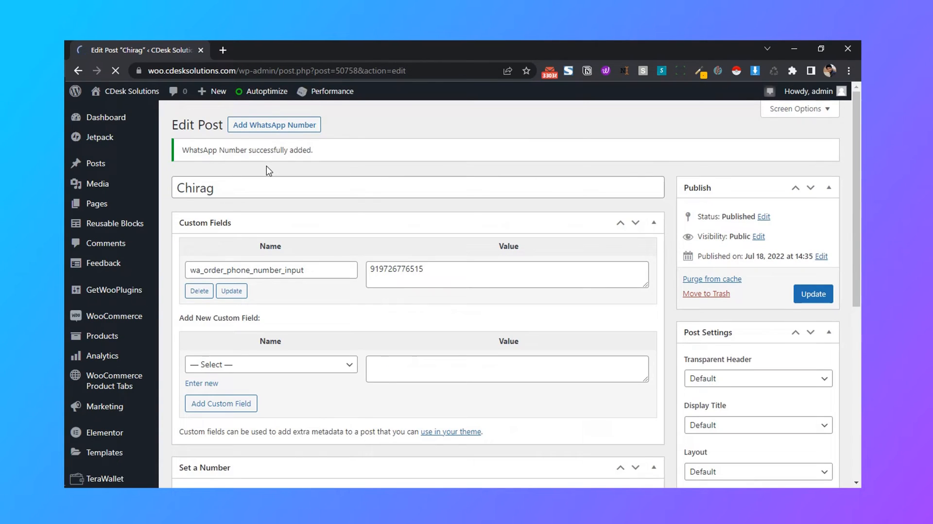
Return to the plugin's global settings and show the Basic button settings
scroll(down, 3)
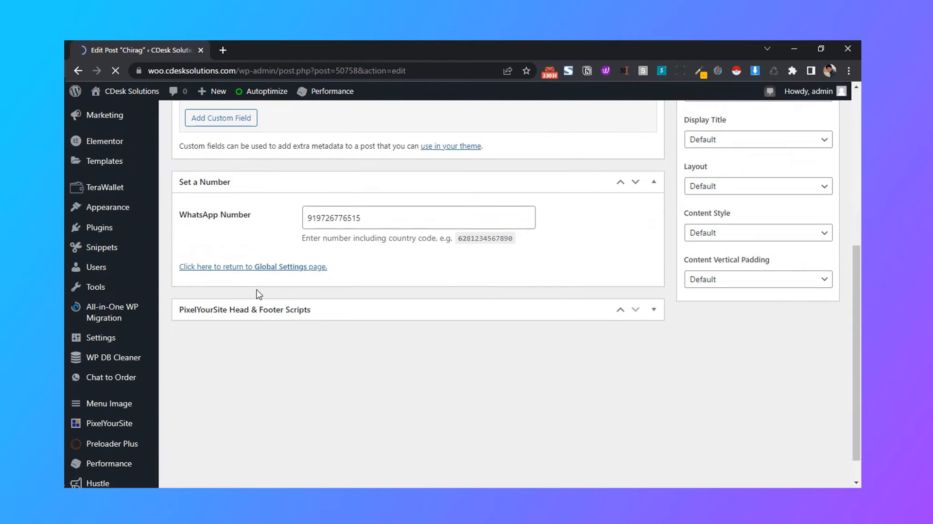
click(253, 266)
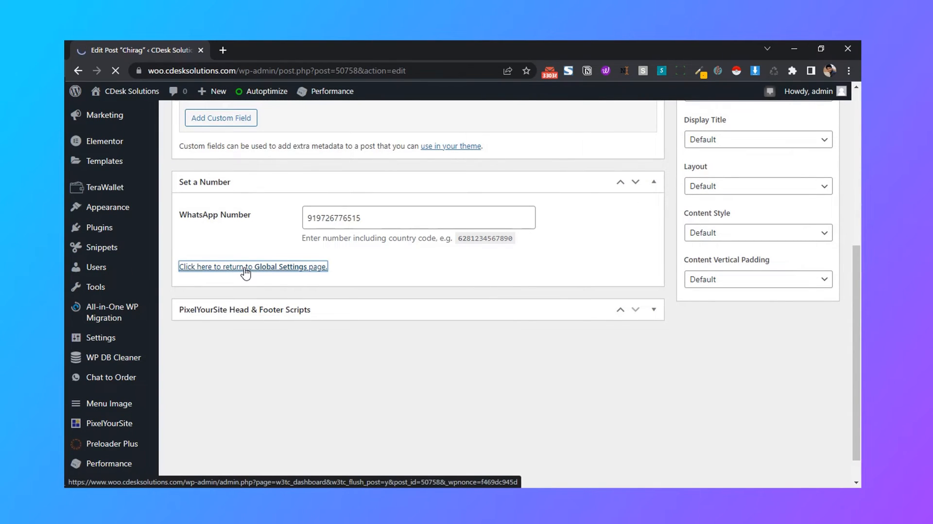
click(252, 266)
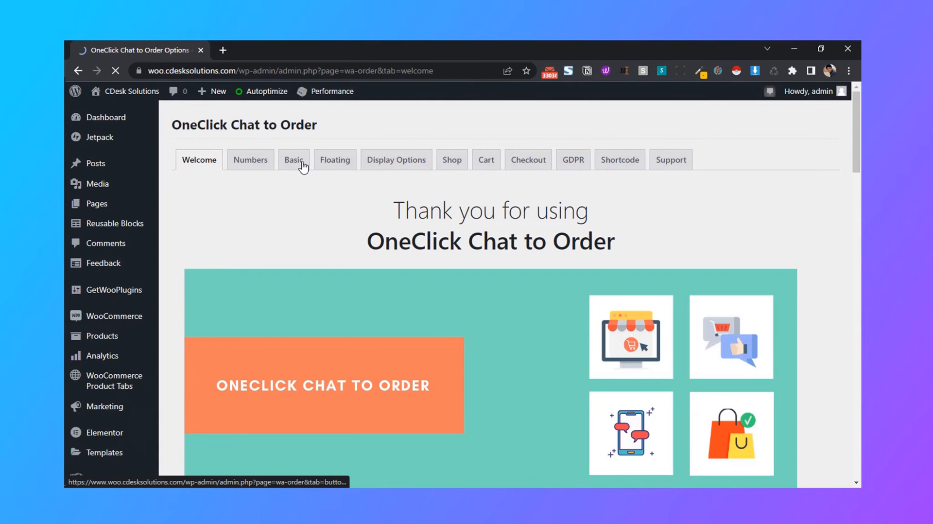
click(293, 160)
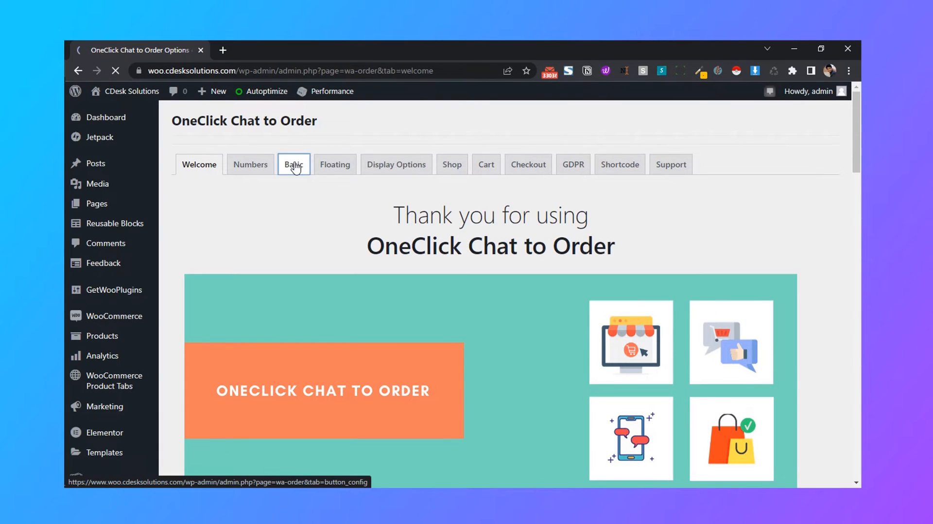
click(294, 164)
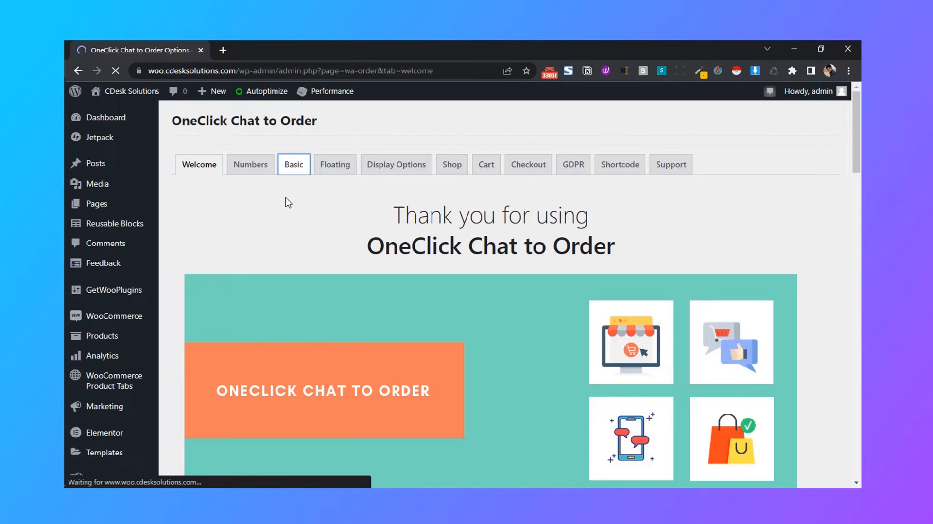
click(292, 164)
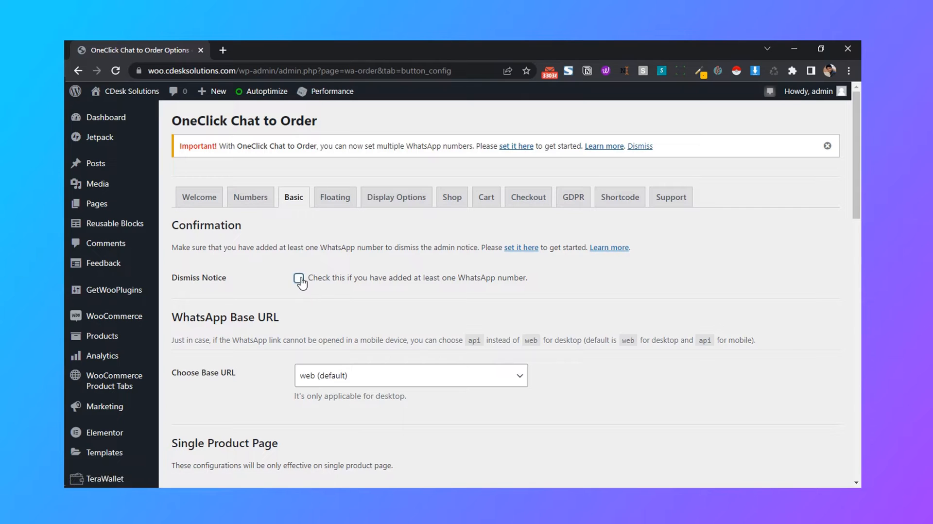
Confirm a number is added, display the button on product pages under Add to Cart
click(298, 277)
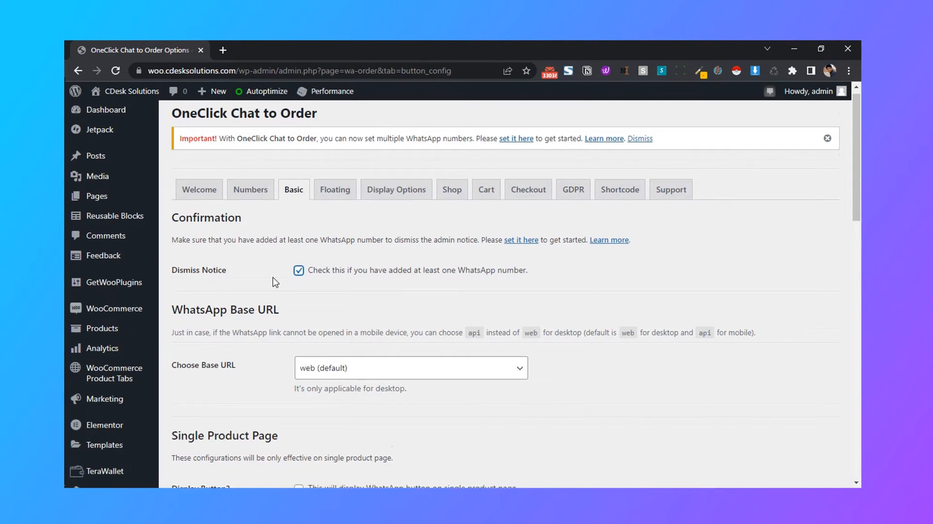
scroll(down, 3)
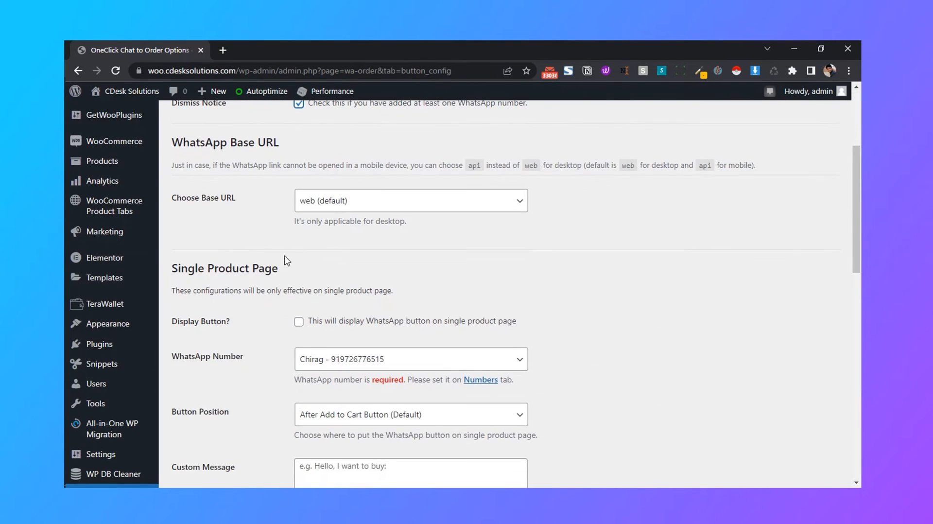
click(410, 201)
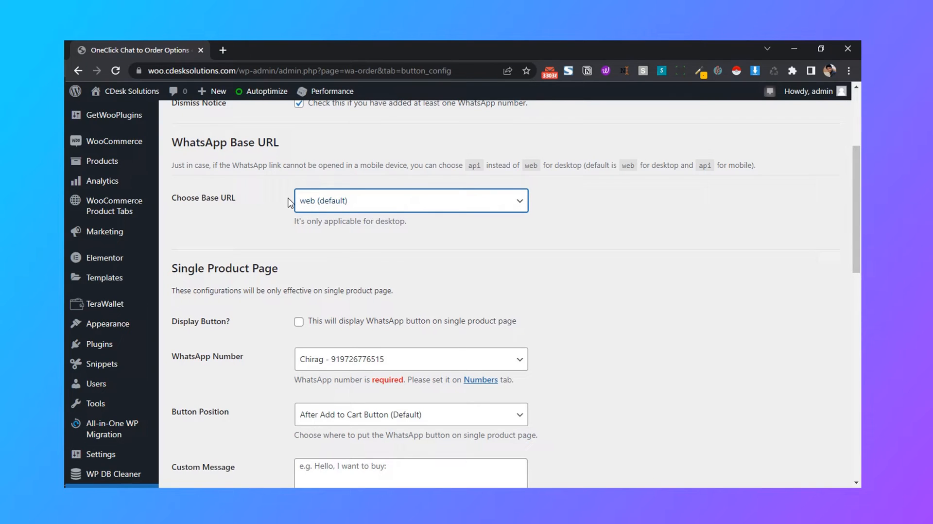
scroll(down, 3)
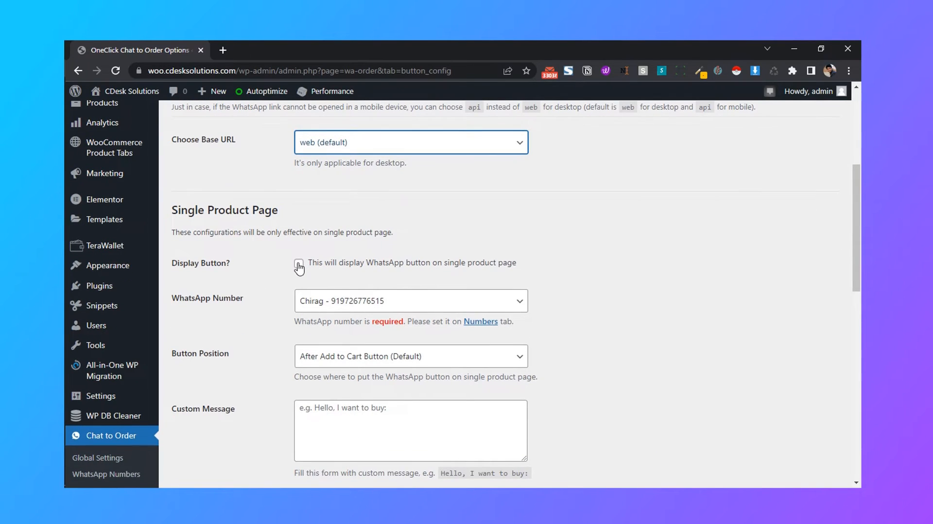
click(298, 263)
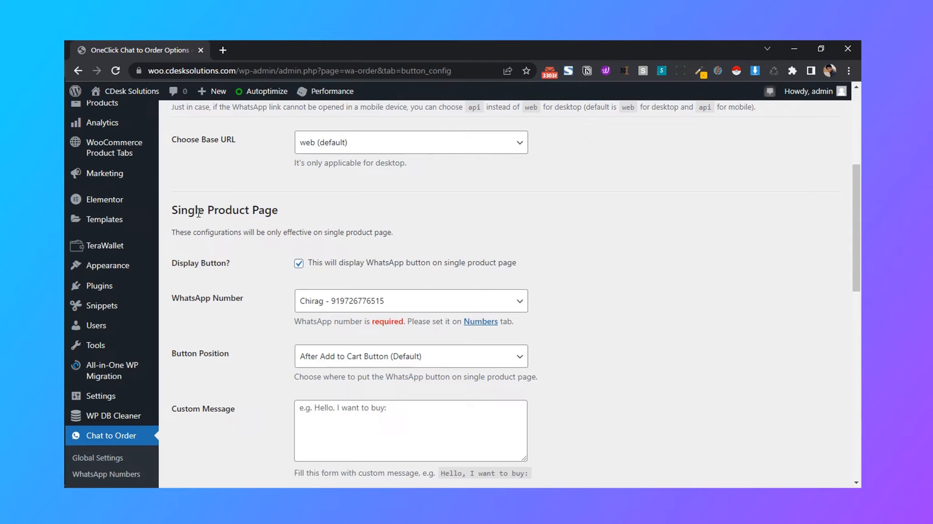
scroll(down, 3)
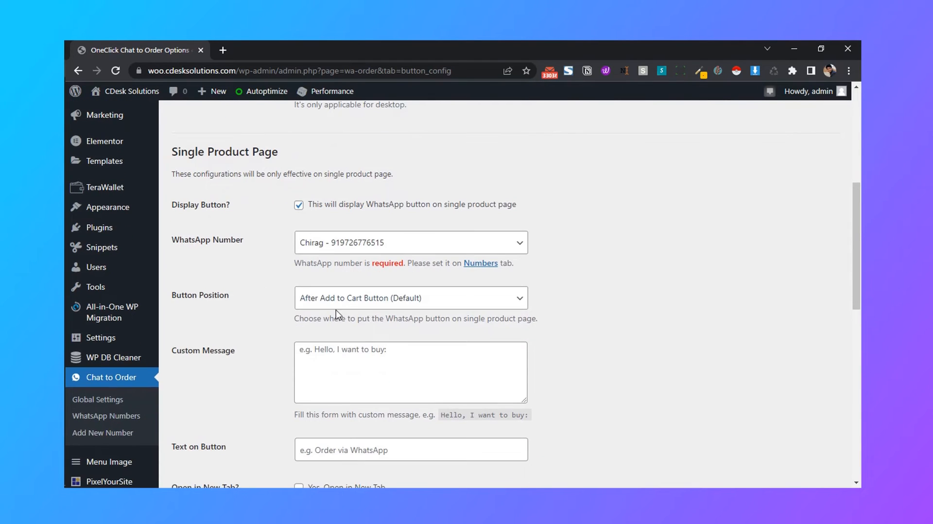
click(409, 298)
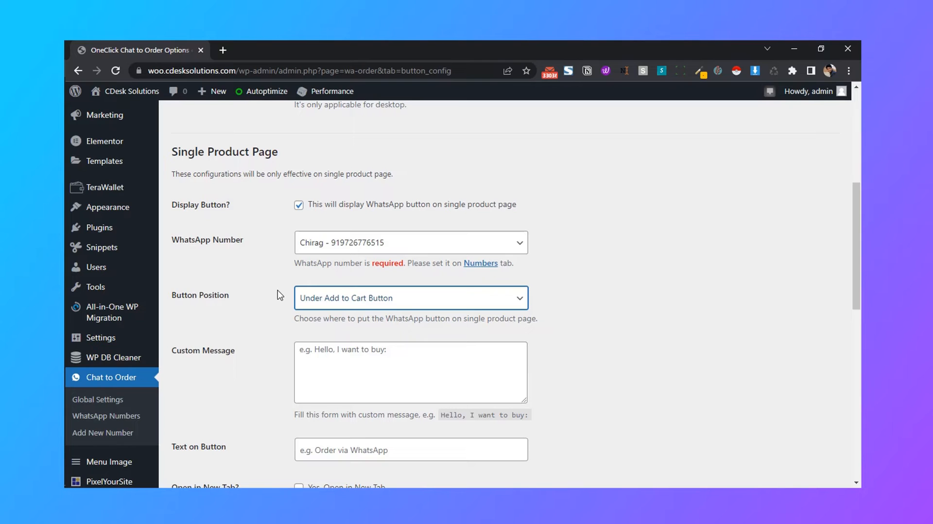
Label the button 'Order on whatsapp', set it to open in a new tab, and save
scroll(down, 3)
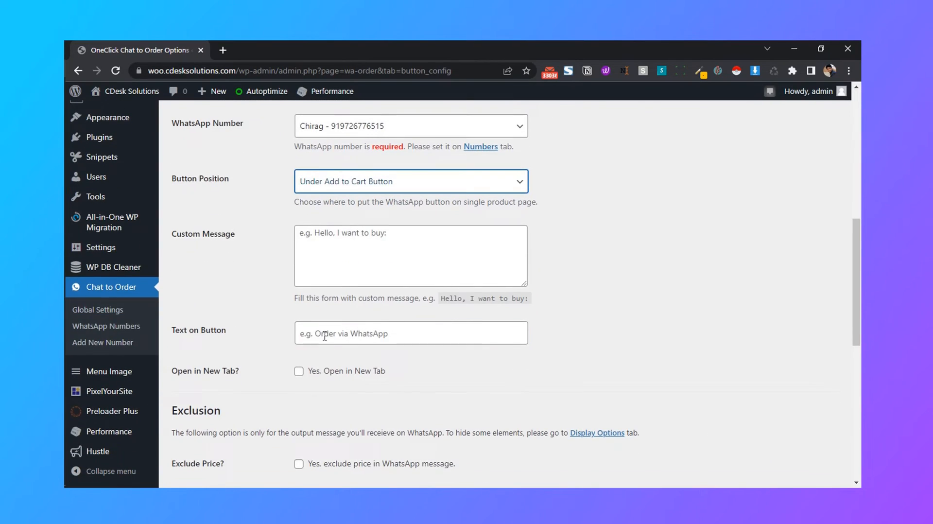
click(409, 332)
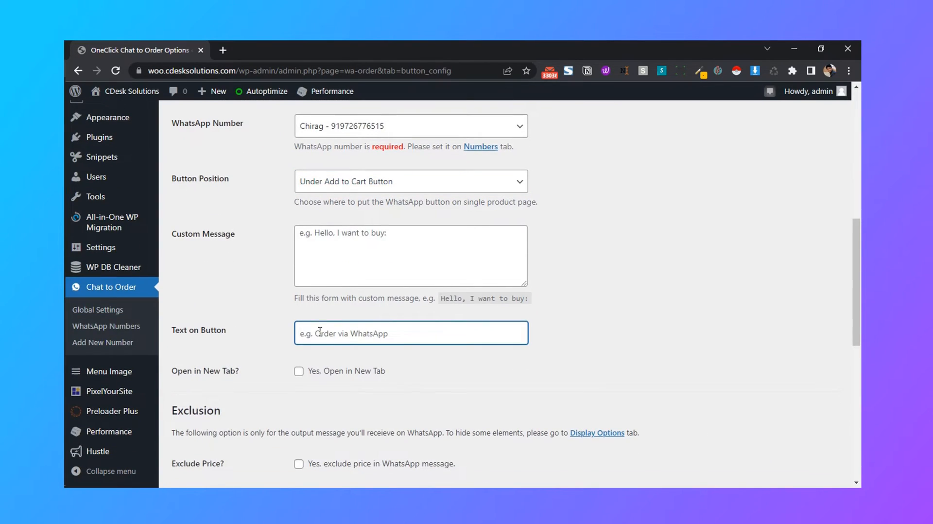
text(Order on whatsapp)
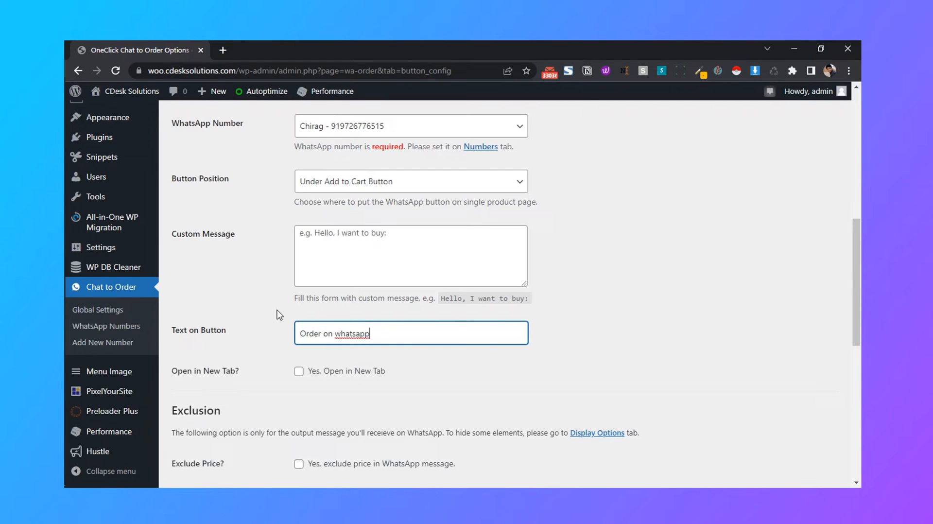
click(298, 313)
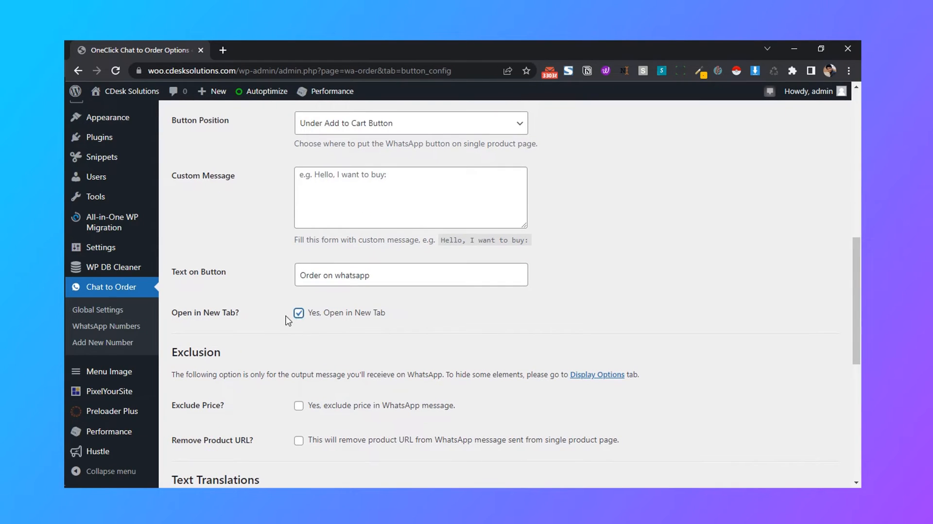
scroll(down, 3)
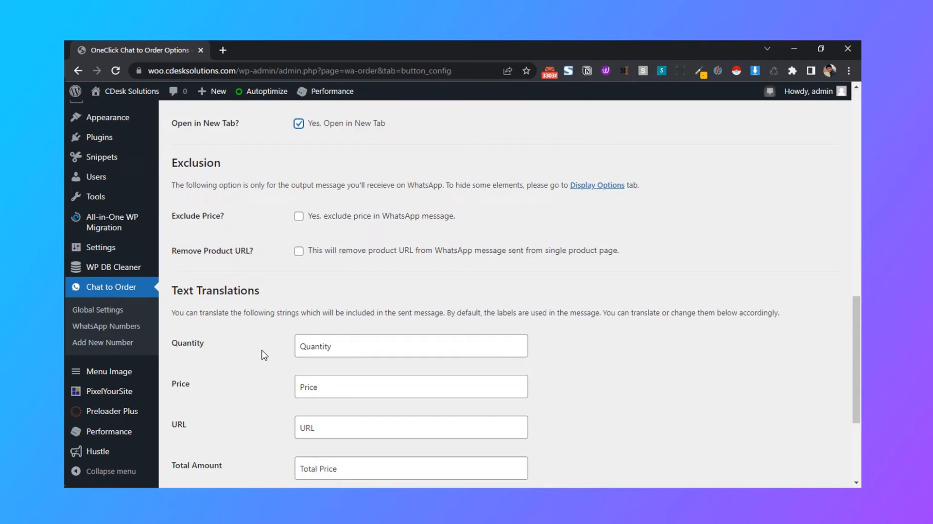
scroll(down, 3)
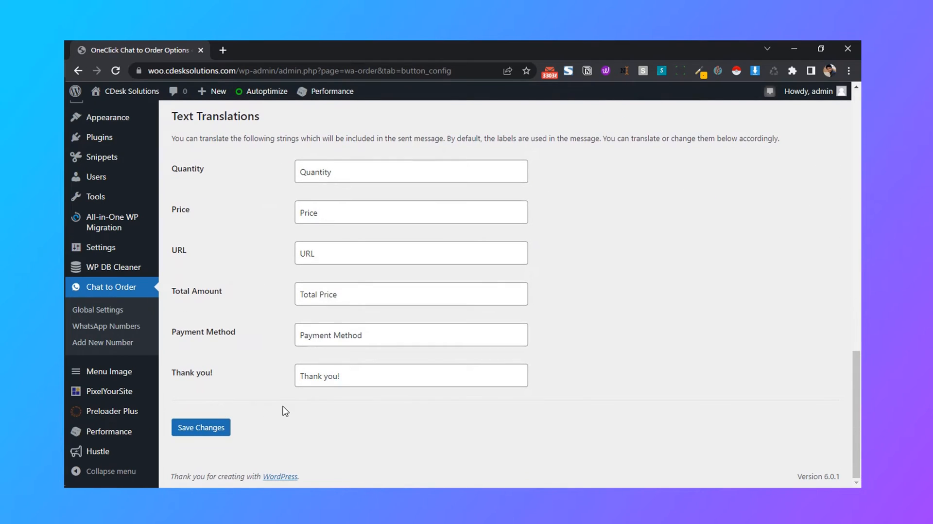
click(200, 426)
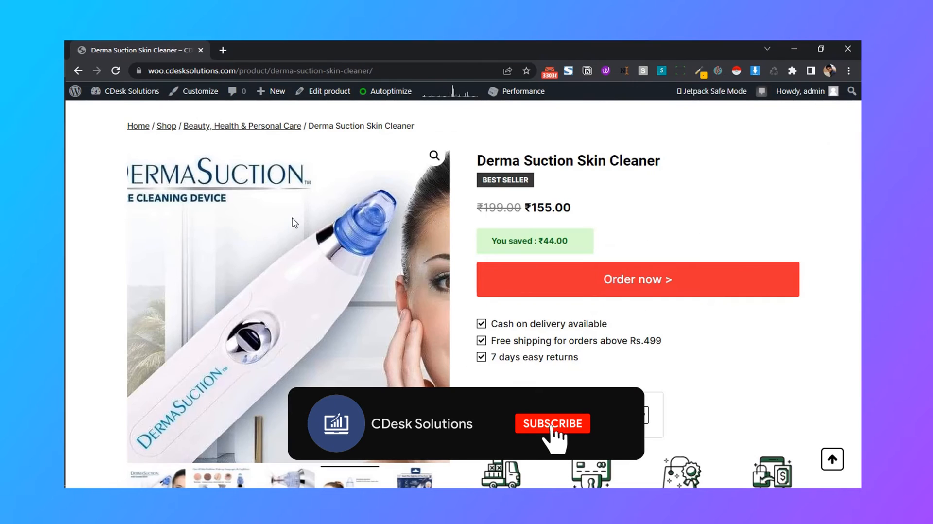
Reload the product page and order the product through the new WhatsApp button
click(551, 422)
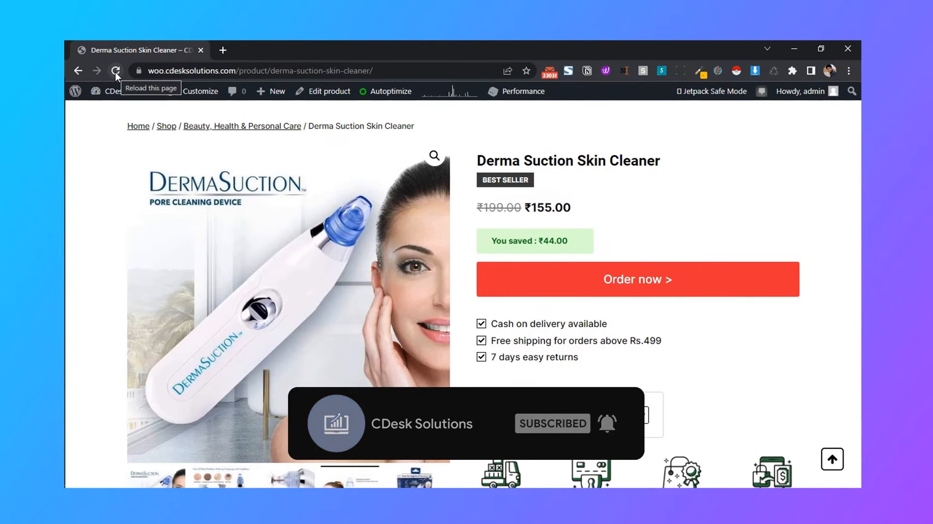
click(116, 70)
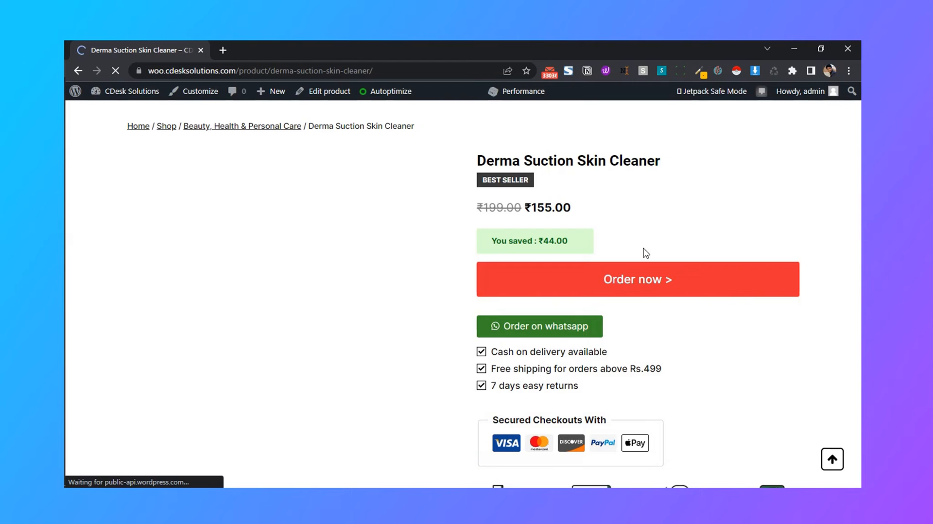
mouse_move(690, 326)
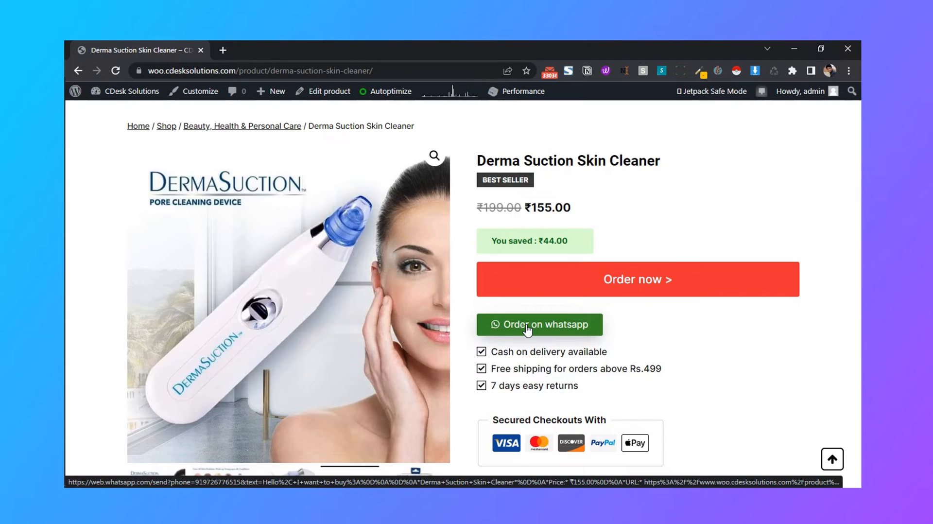
click(538, 324)
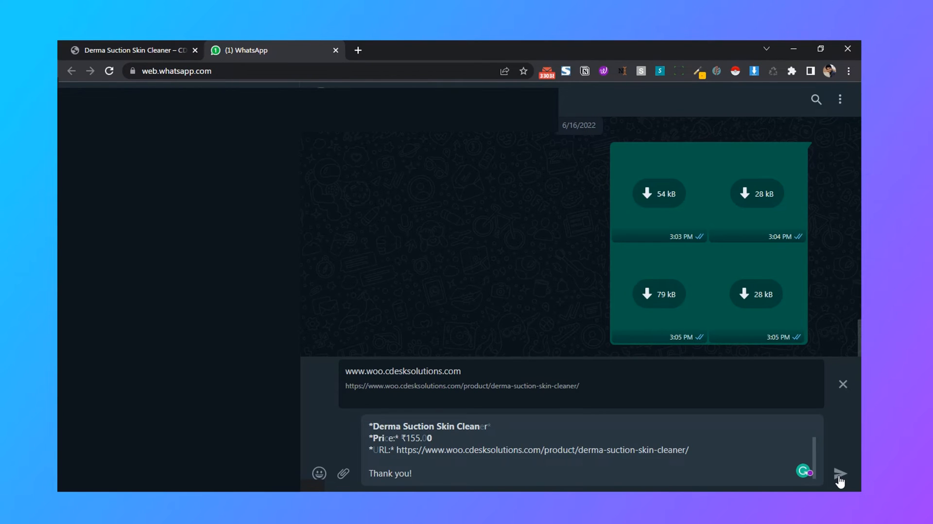
Send the prefilled order message with product name, ₹155.00 price and URL
click(840, 473)
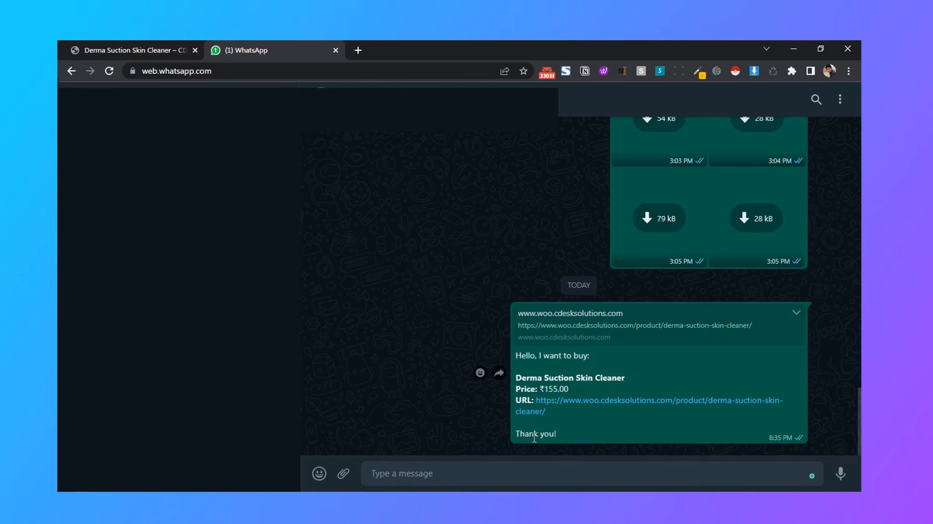
mouse_move(594, 372)
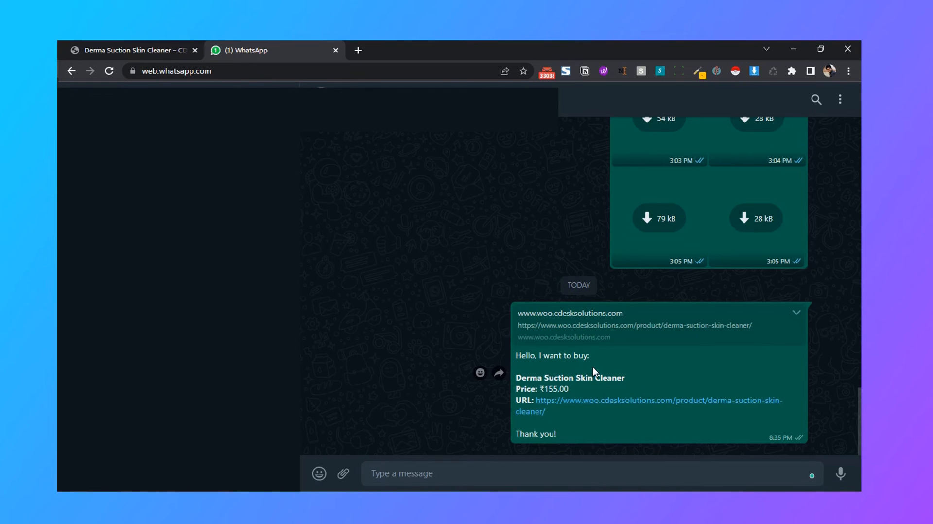
mouse_move(411, 313)
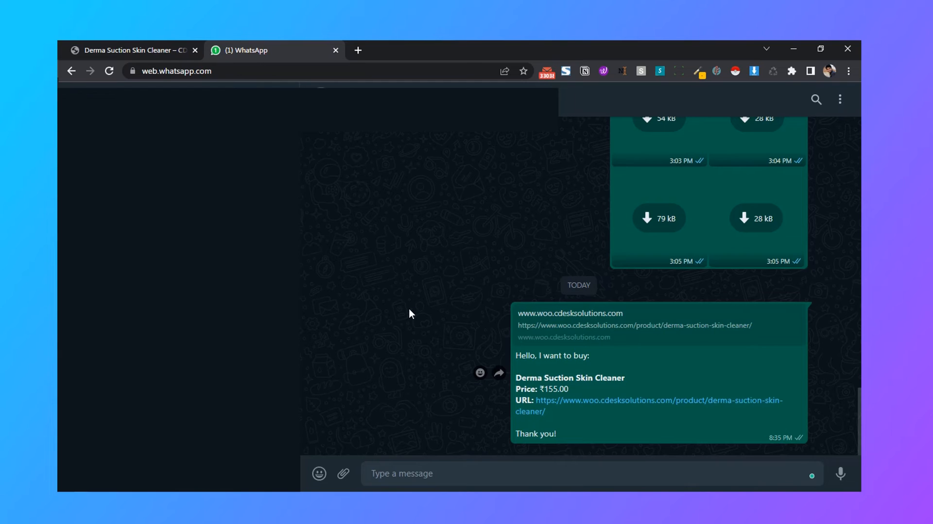
Enable the floating WhatsApp button in the Floating settings
click(131, 50)
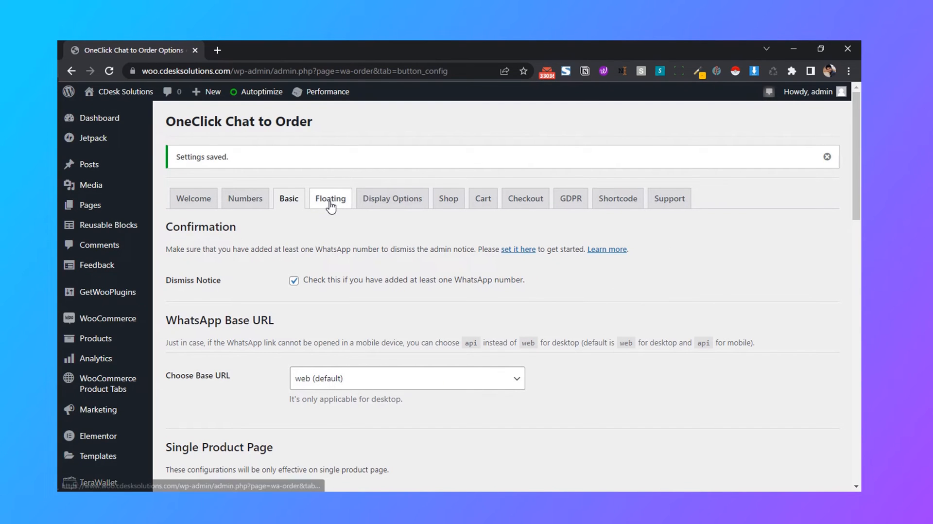
click(330, 198)
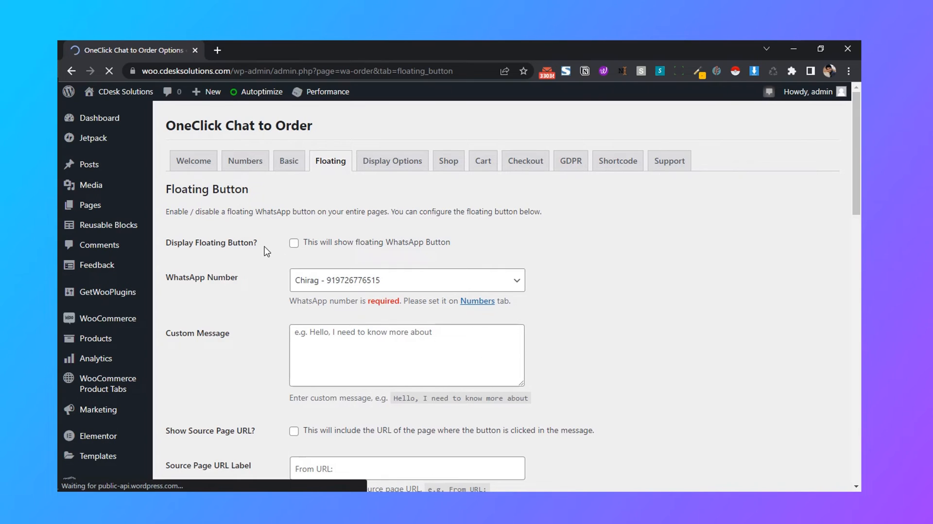
click(293, 241)
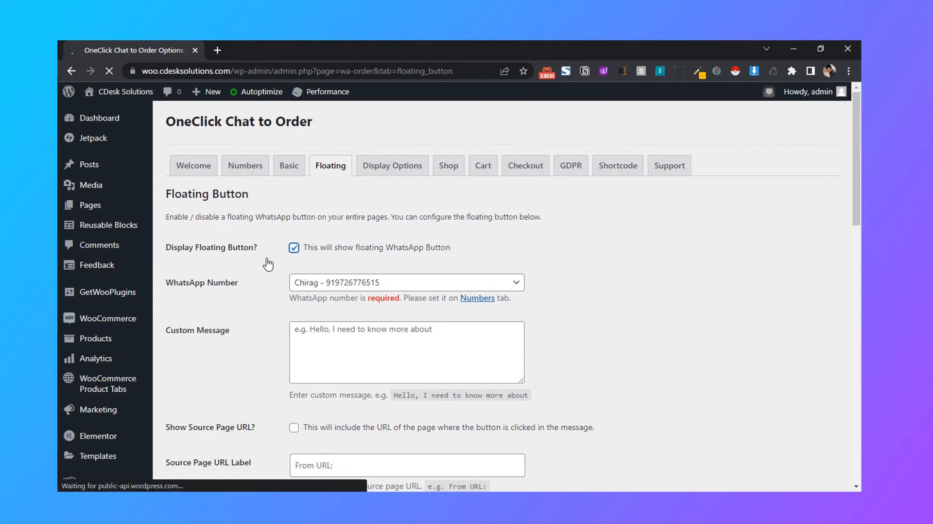
scroll(down, 3)
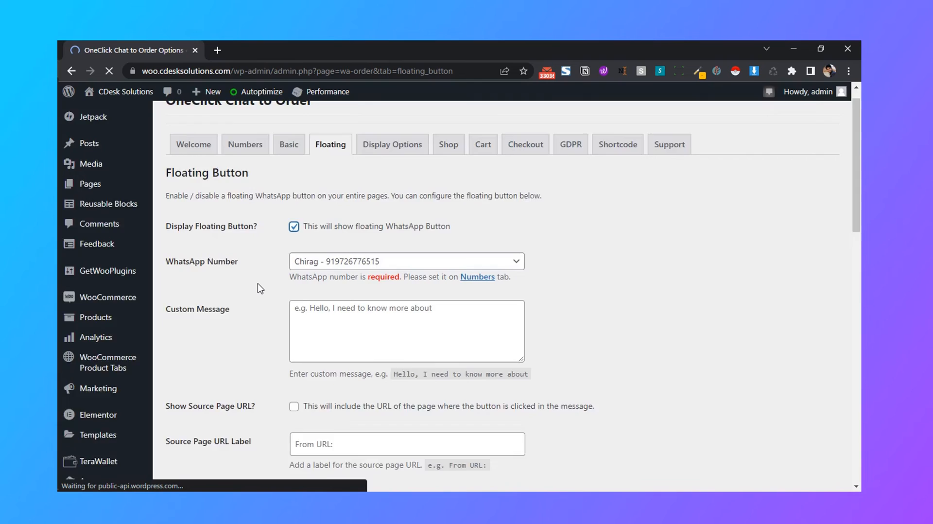
scroll(down, 3)
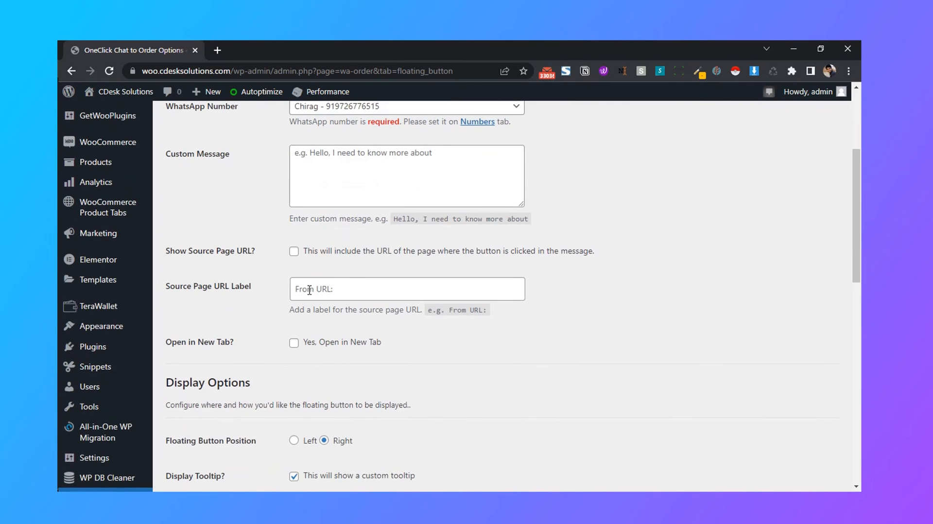
scroll(down, 3)
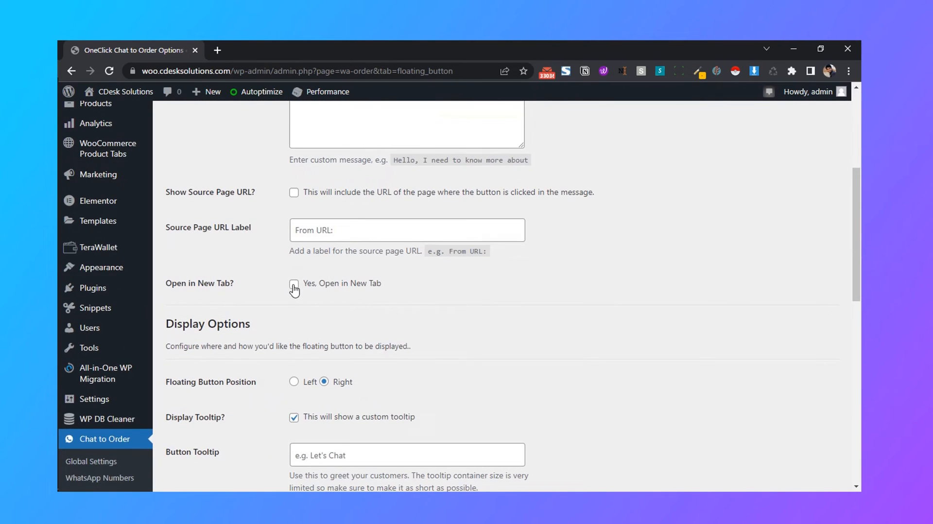
Set chats to open in a new tab, keep the button on the right, and save
click(293, 283)
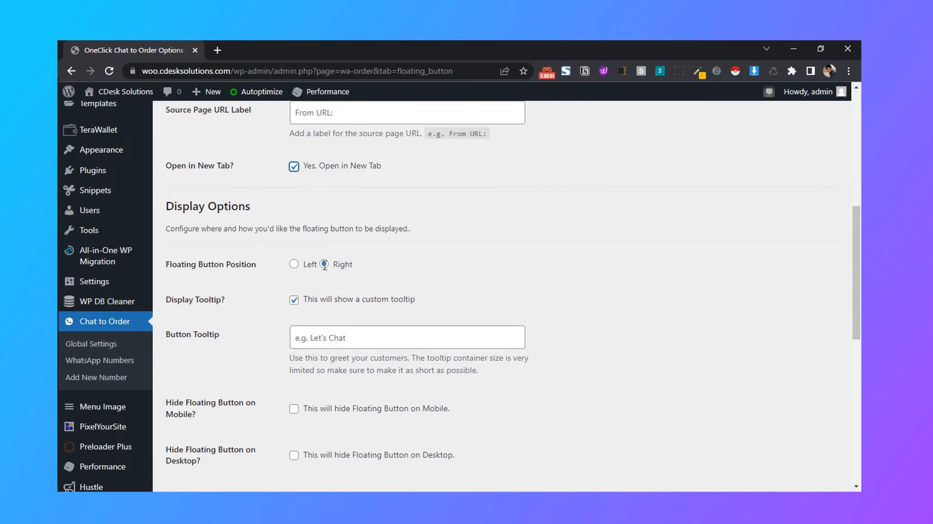
click(325, 265)
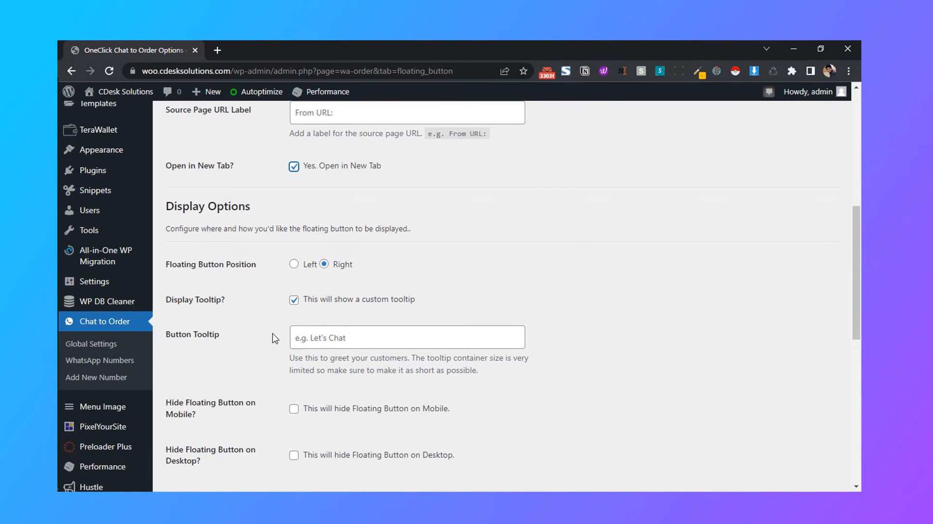
scroll(down, 3)
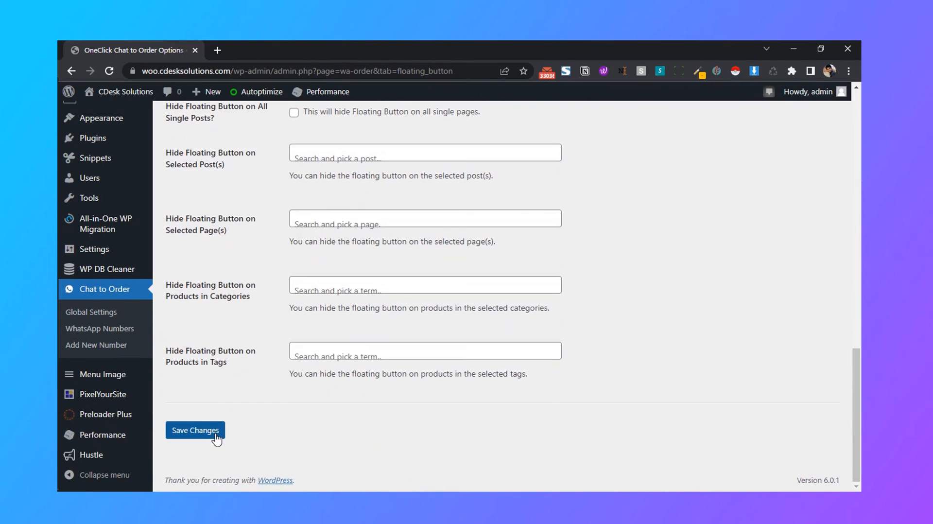
click(194, 429)
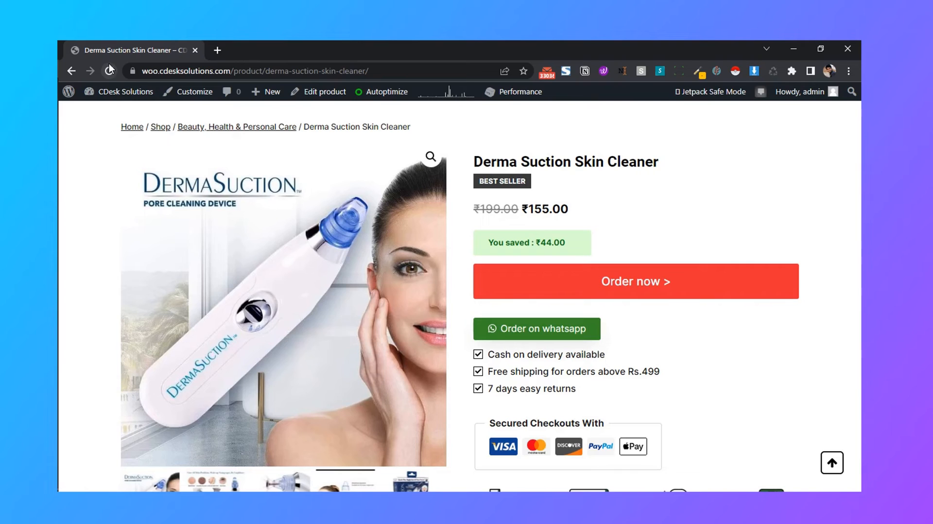
Reload the product page, test the floating WhatsApp button's chat, and return to settings
click(110, 70)
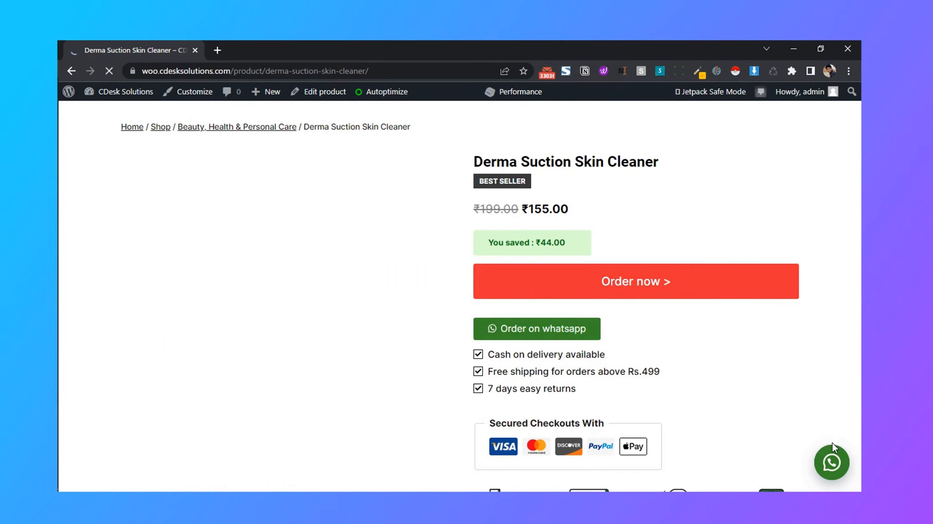
mouse_move(830, 463)
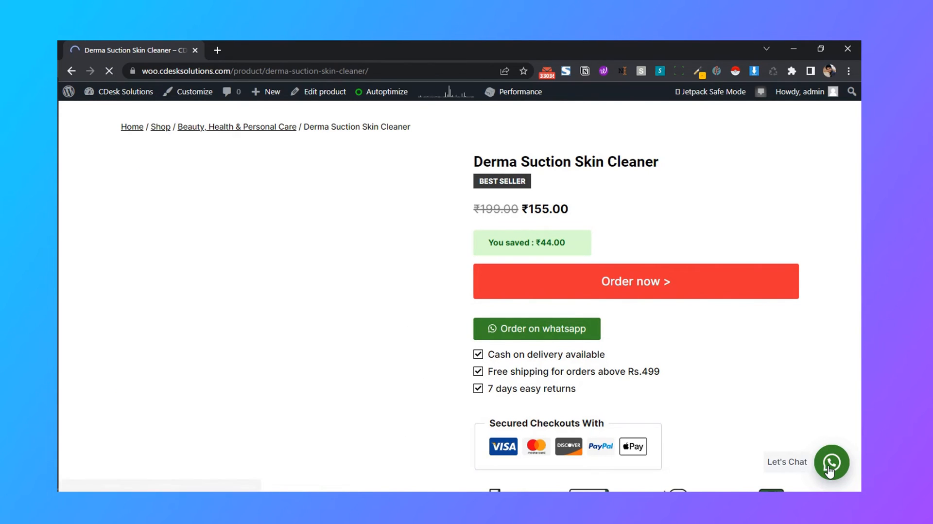
click(535, 327)
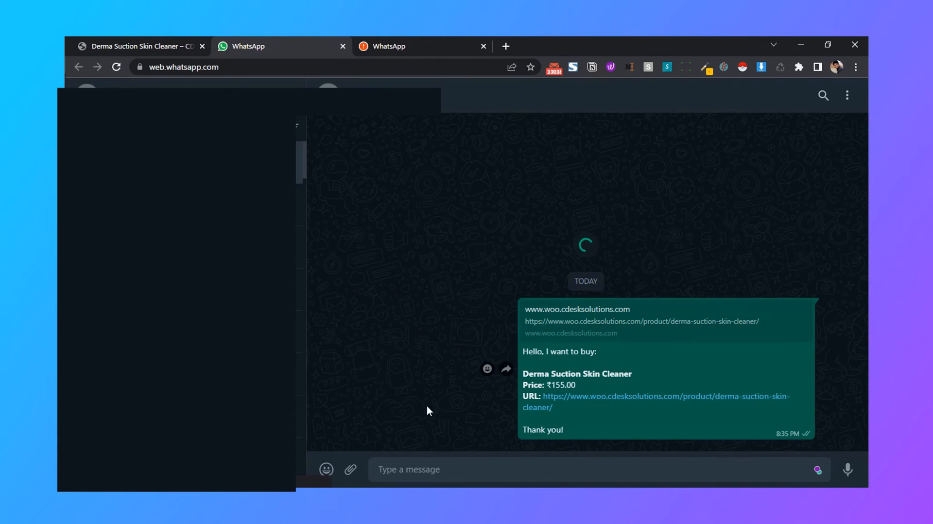
click(416, 469)
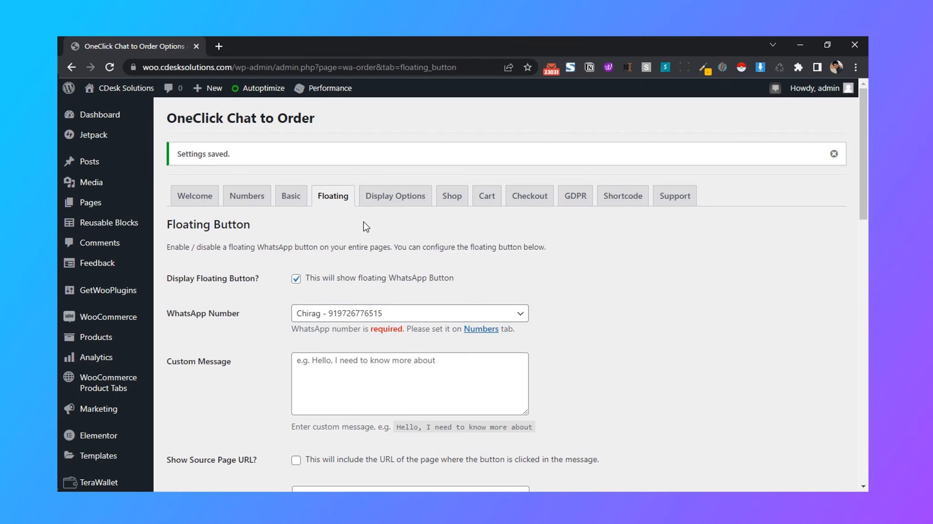
Browse the Display Options for button colours, box shadow and product page settings
click(395, 195)
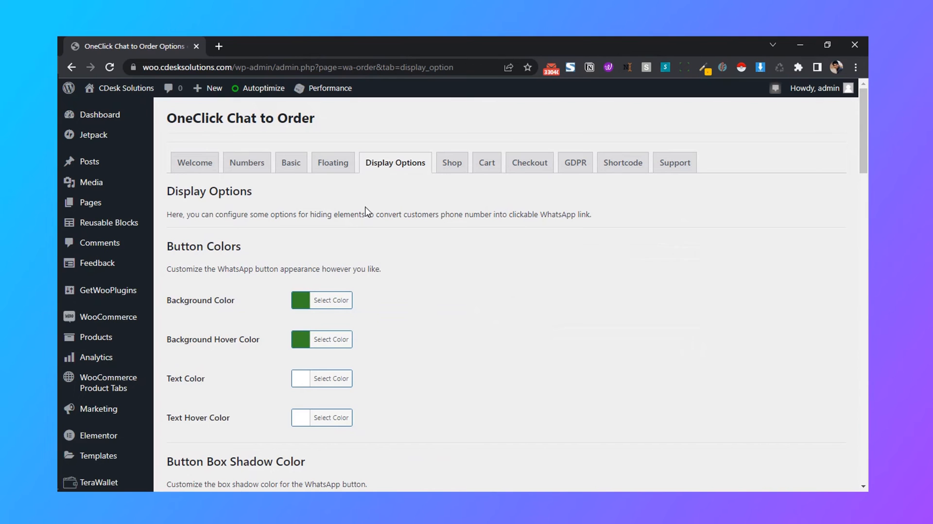
scroll(down, 3)
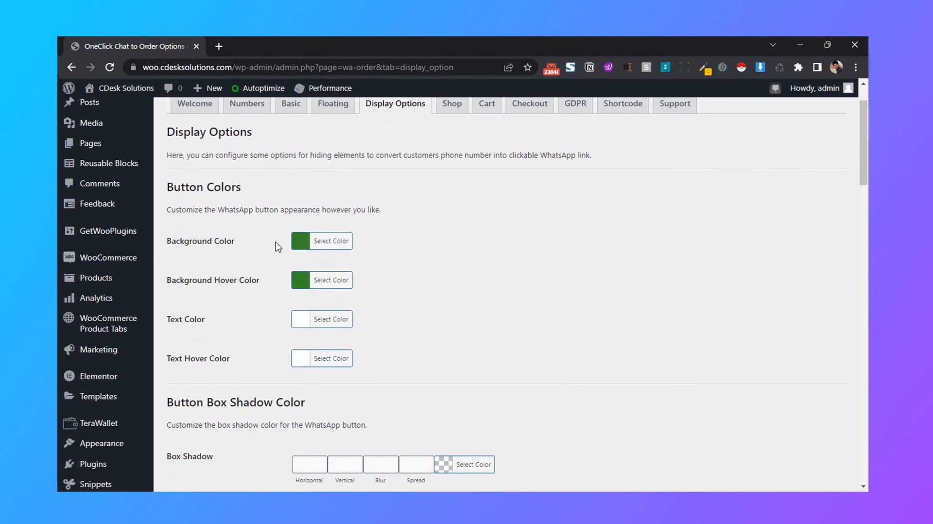
scroll(down, 3)
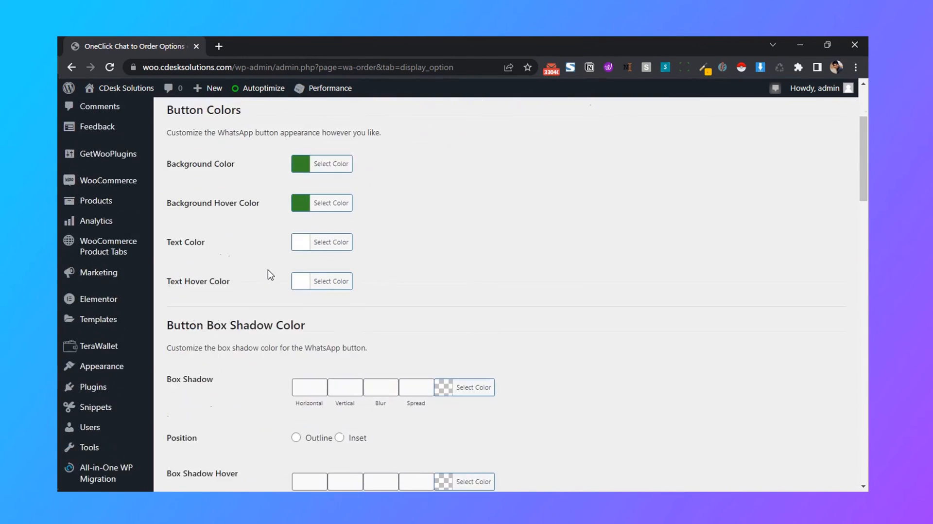
scroll(down, 3)
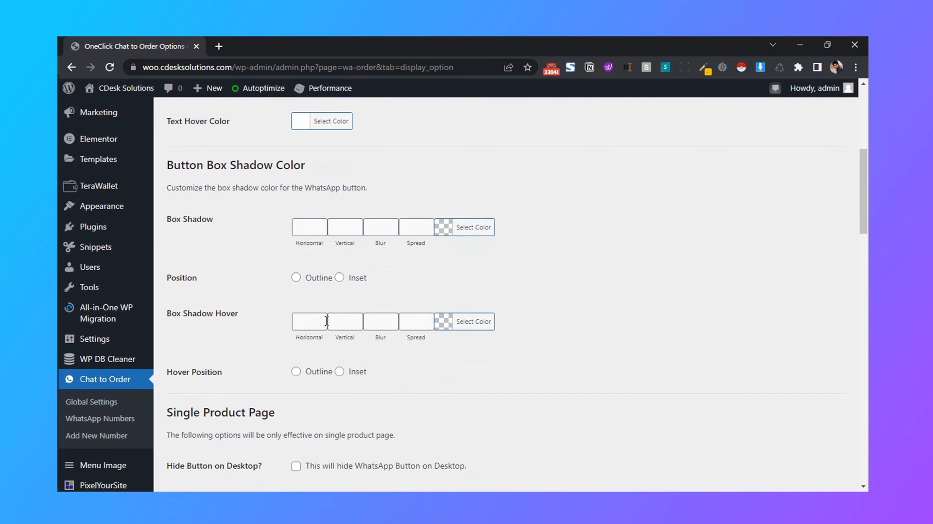
scroll(down, 3)
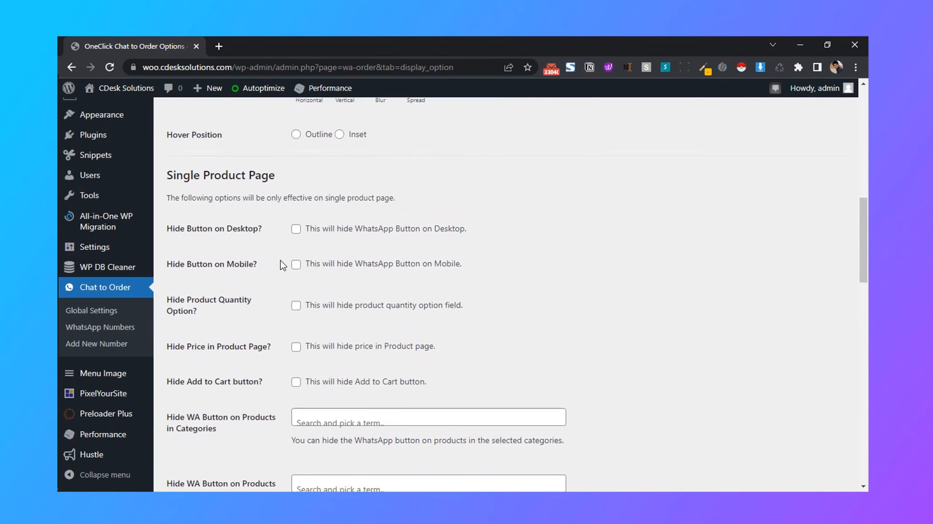
scroll(down, 3)
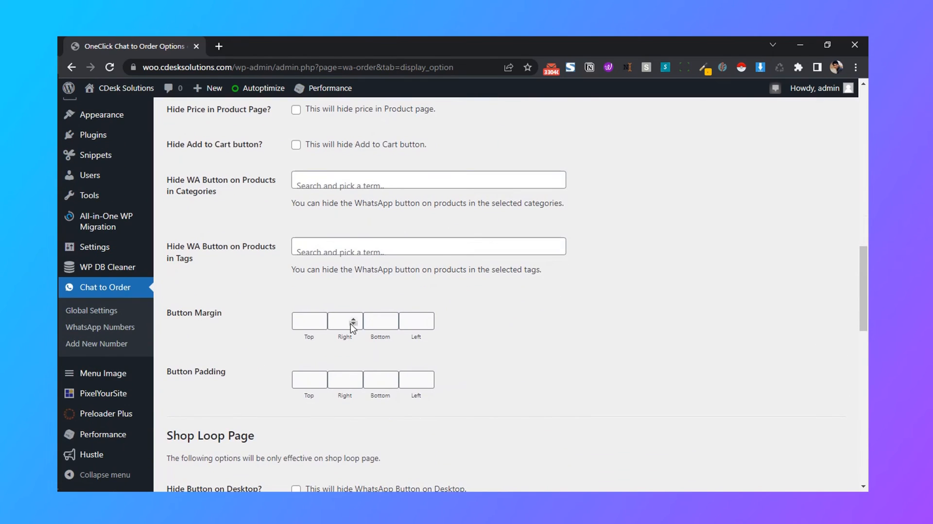
scroll(down, 3)
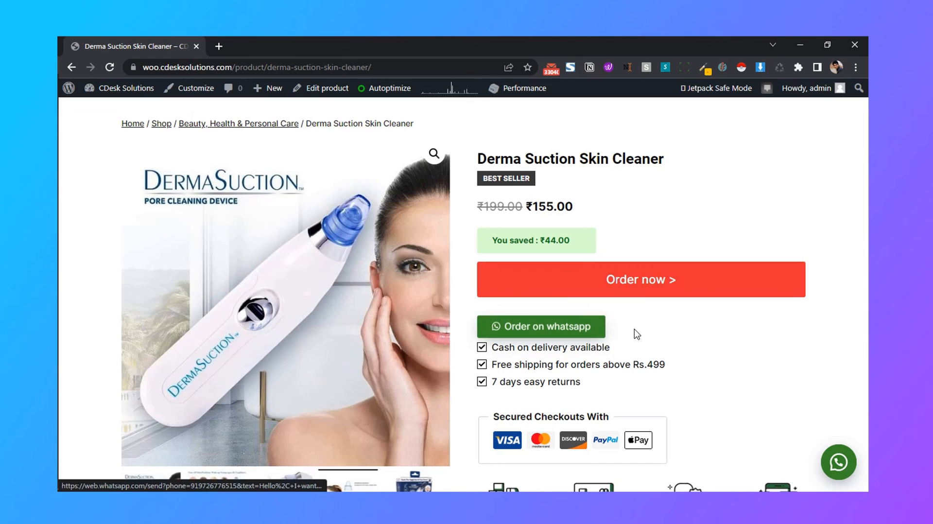
mouse_move(566, 352)
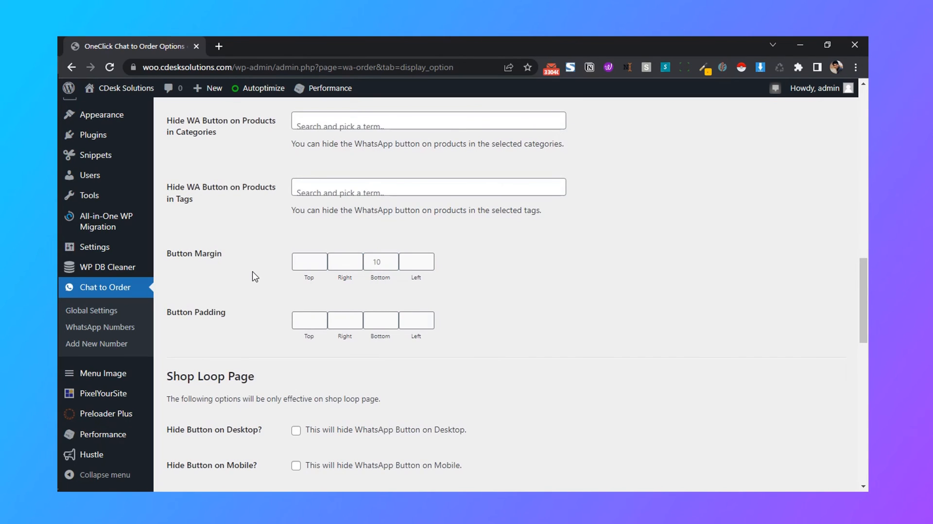
Save the Display Options with a bottom button margin of 10
scroll(down, 3)
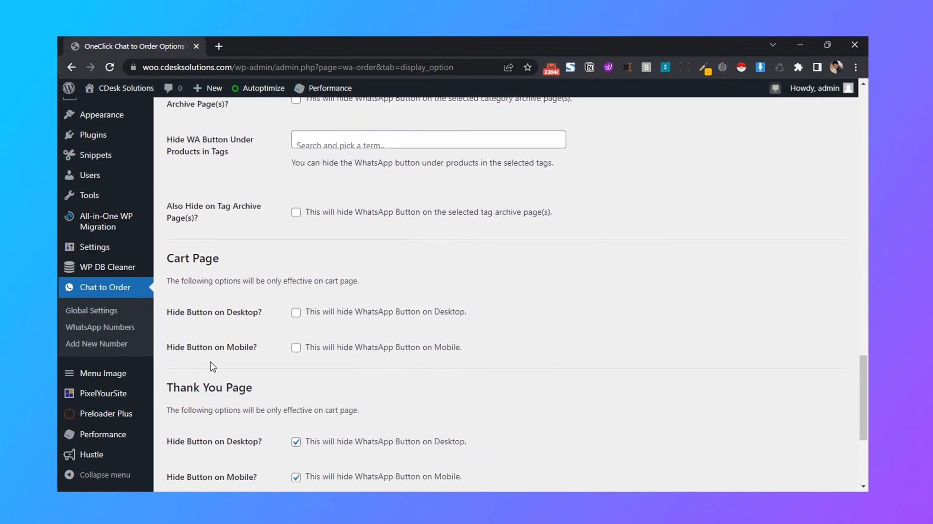
click(195, 428)
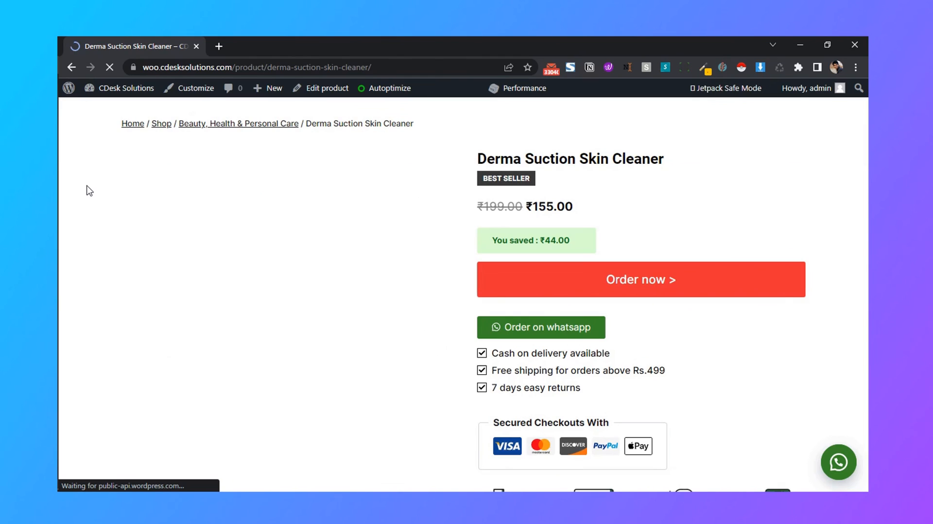
mouse_move(634, 328)
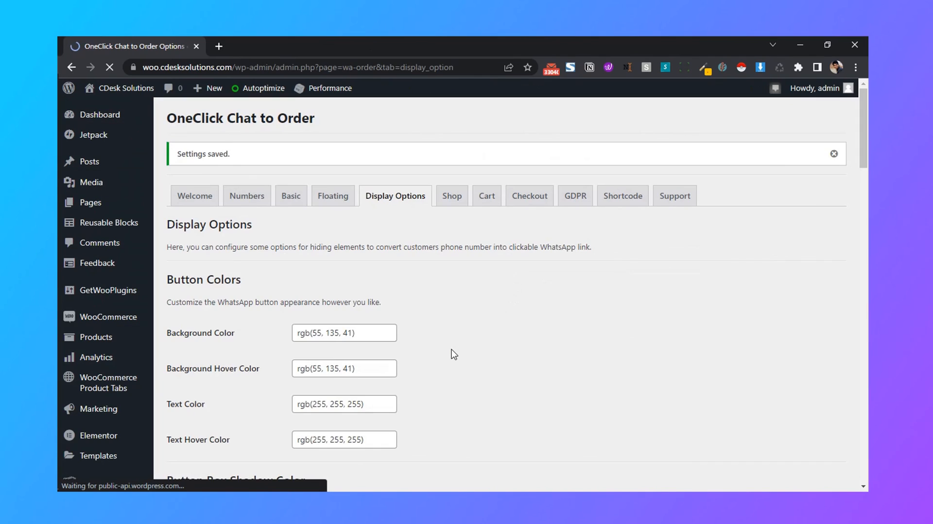
Save the Display Options again with the bottom button margin raised to 15
scroll(down, 3)
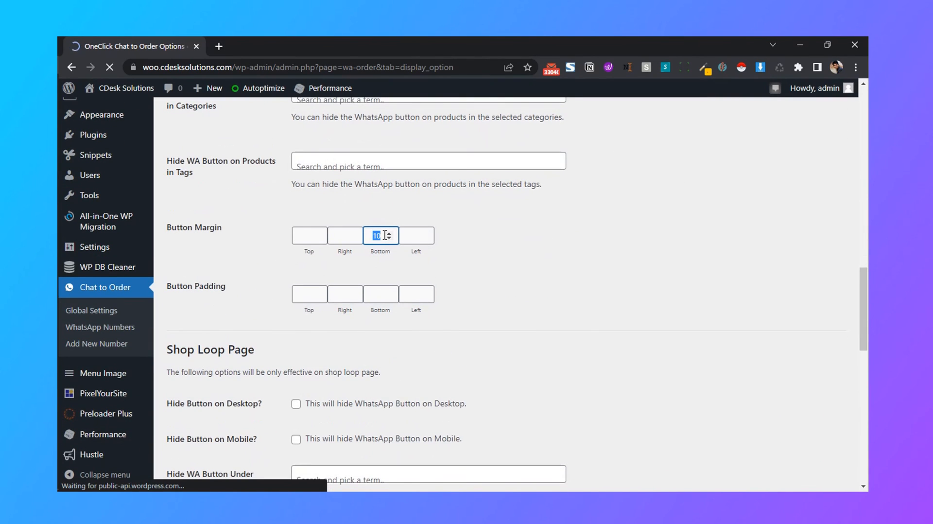
scroll(down, 3)
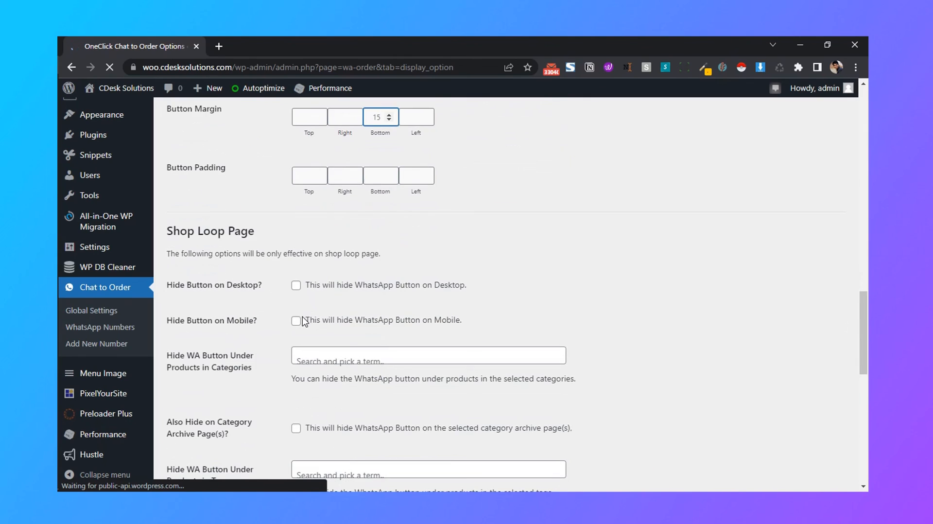
scroll(down, 3)
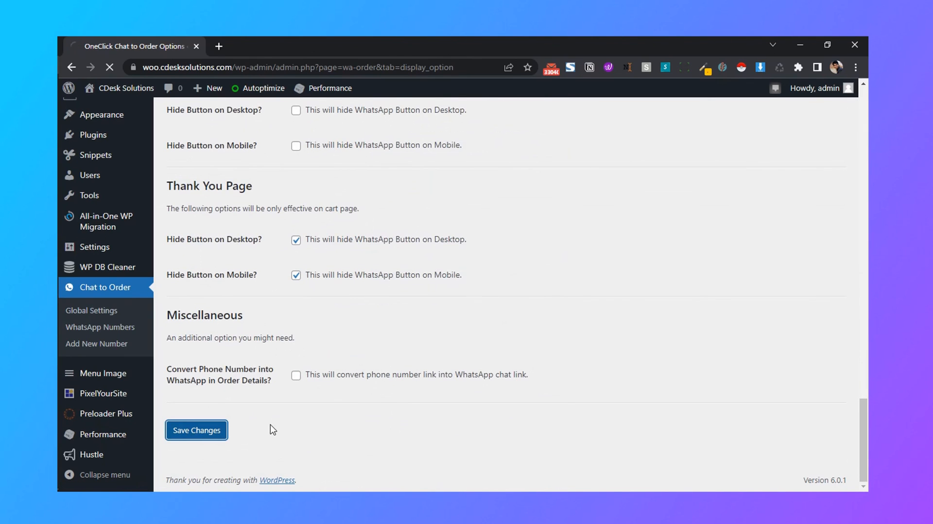
click(196, 430)
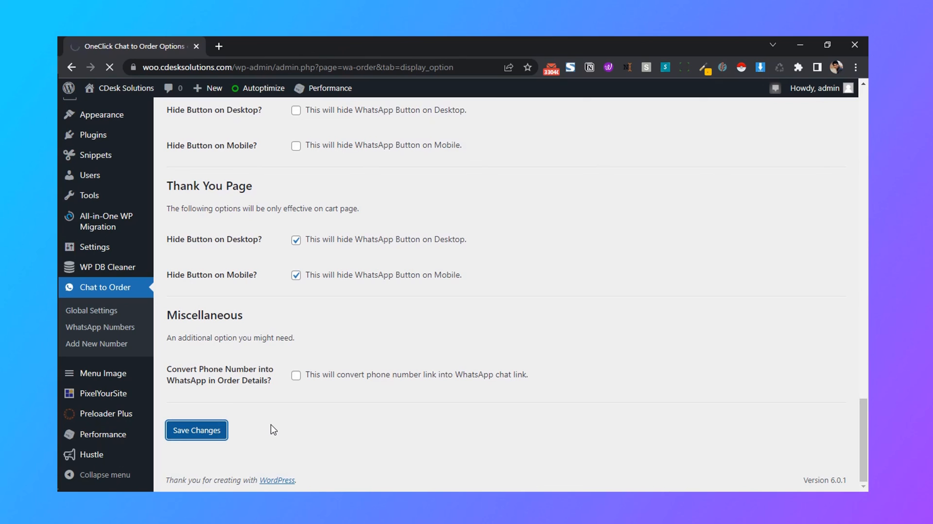
click(195, 430)
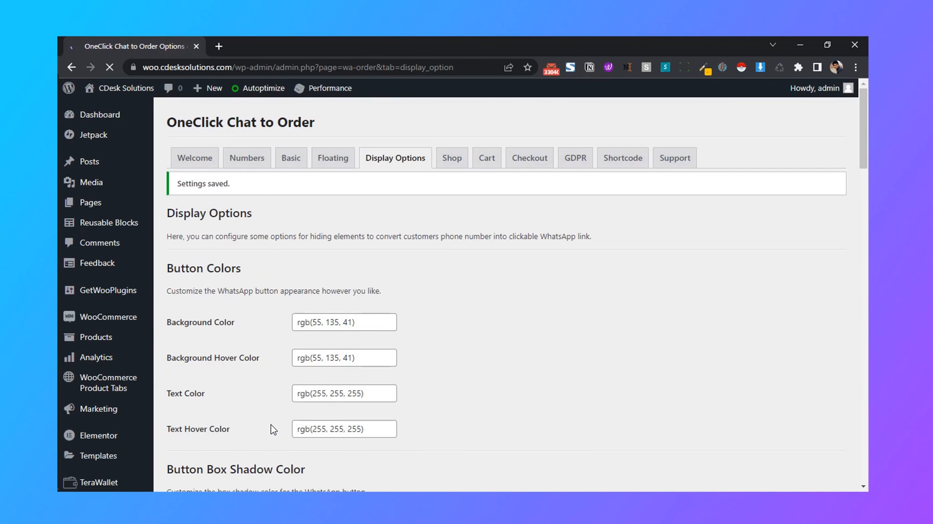